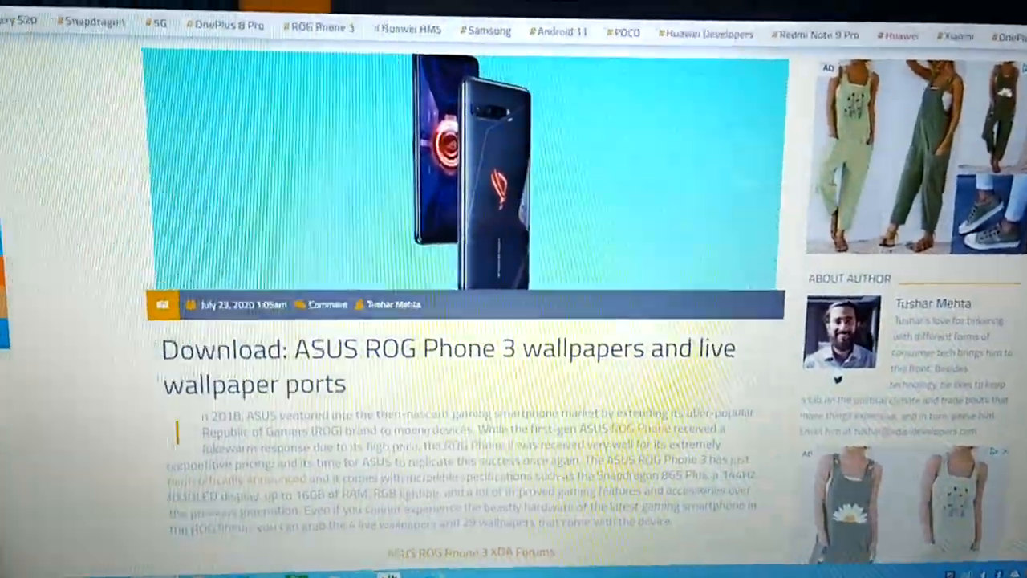
# - Scroll the XDA article past the wallpaper previews to 'How to Install' and the adb shell command
pyautogui.scroll(-3)
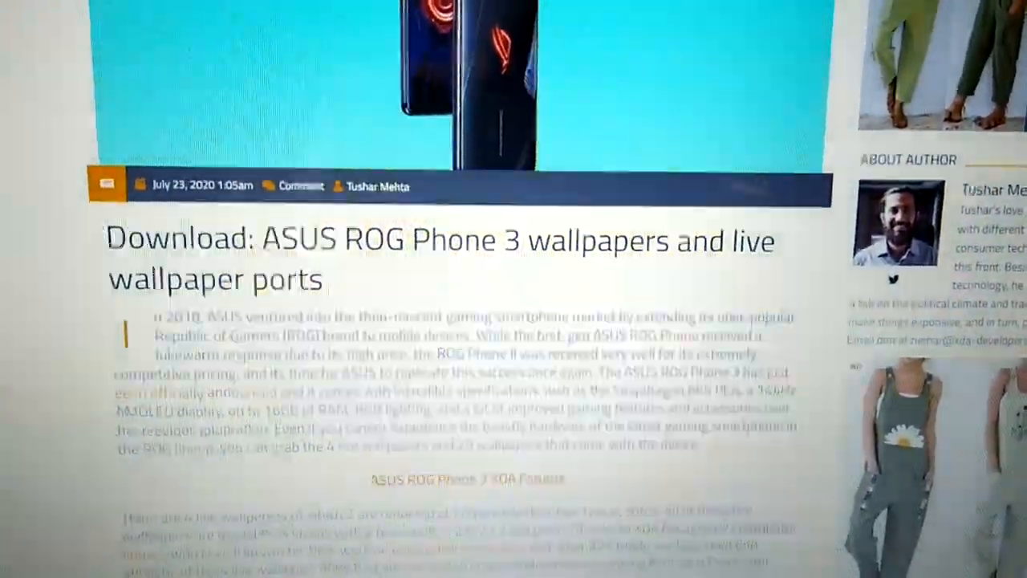
pyautogui.scroll(-3)
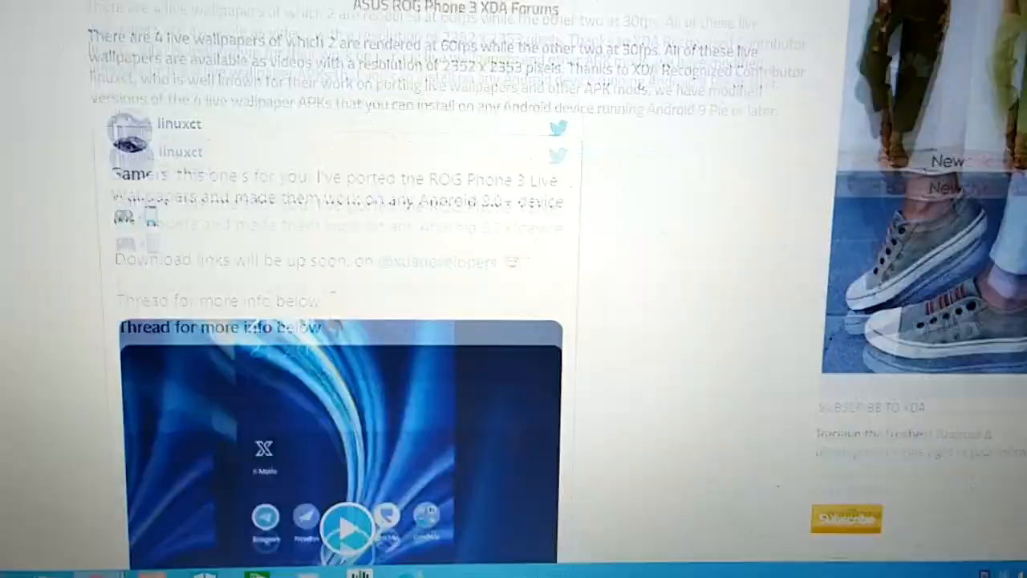
pyautogui.scroll(-3)
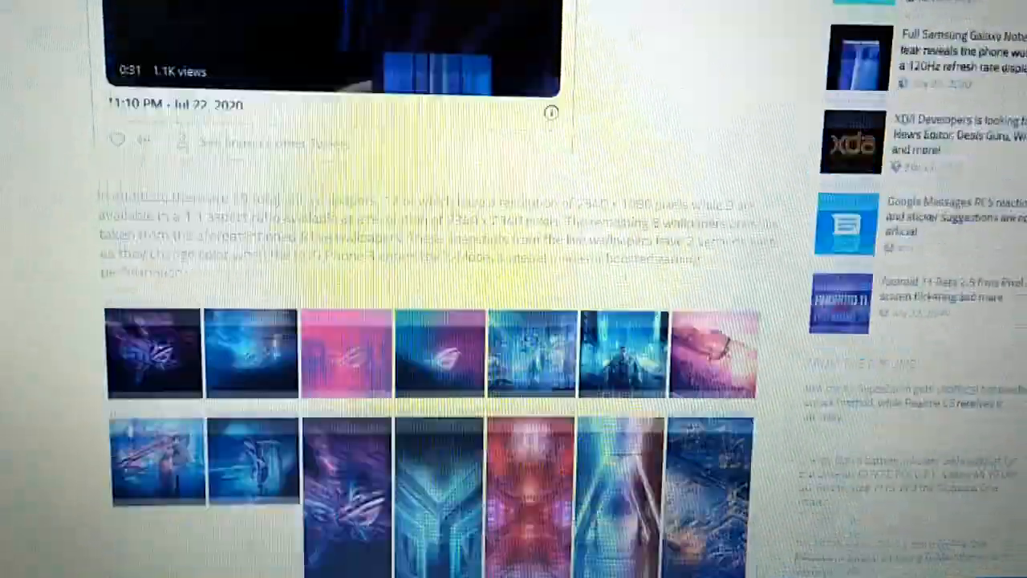
pyautogui.scroll(-3)
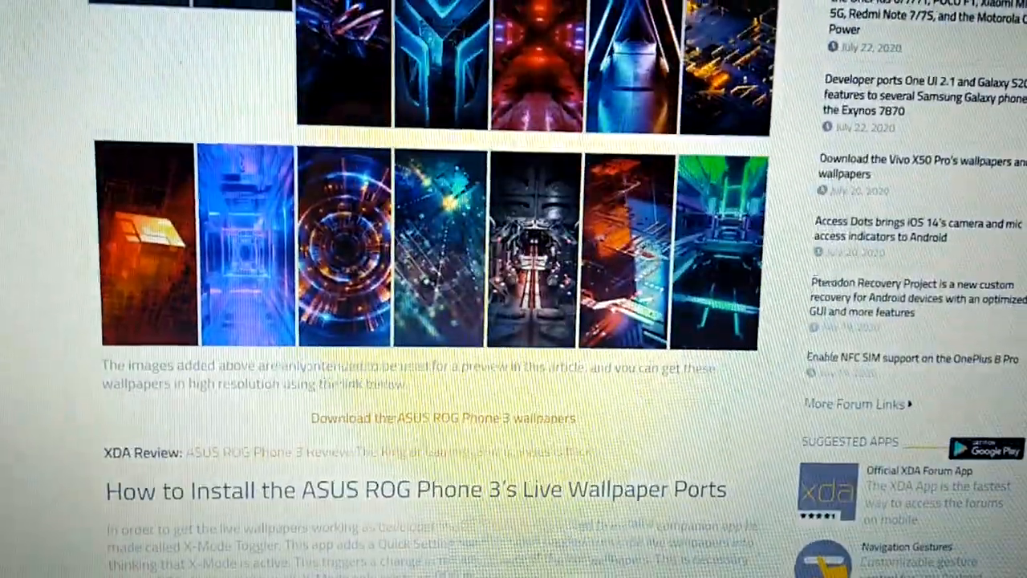
pyautogui.scroll(-3)
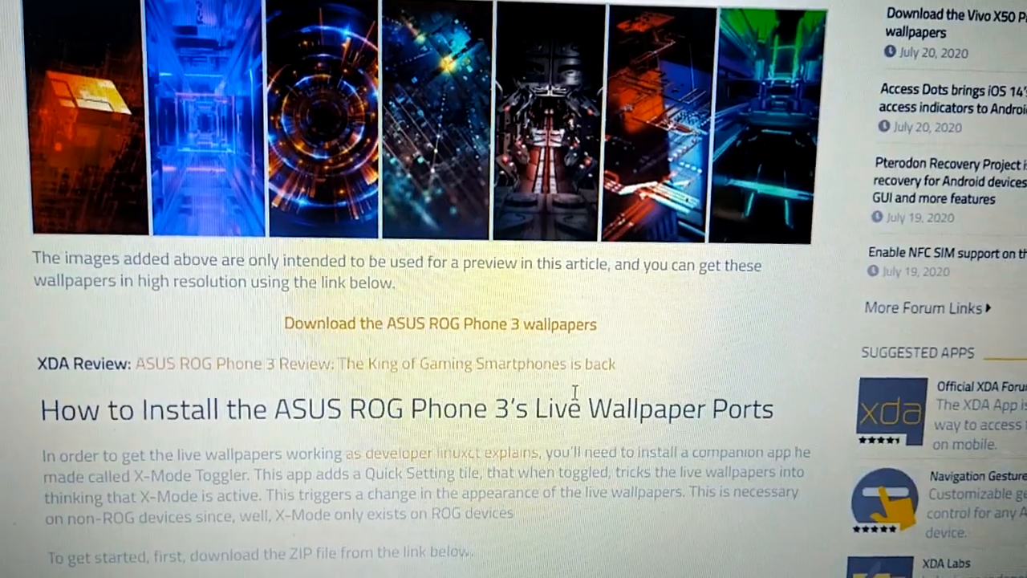
pyautogui.scroll(-3)
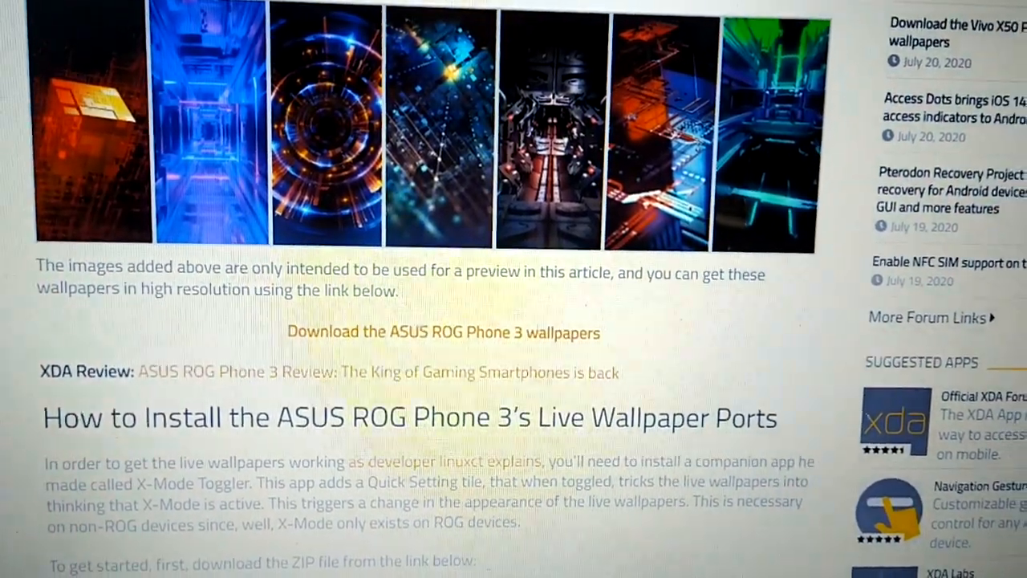
pyautogui.scroll(-3)
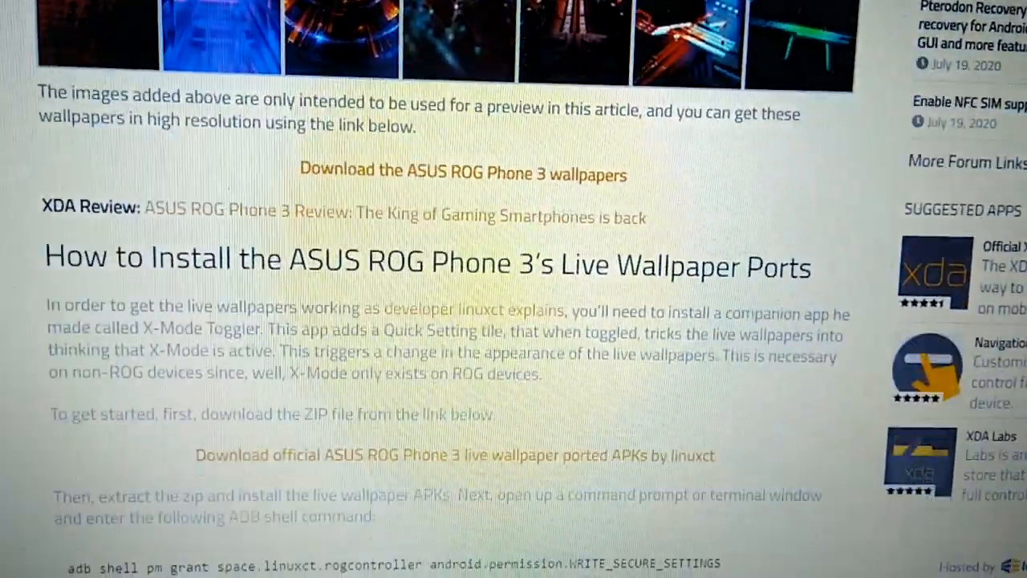
pyautogui.scroll(-3)
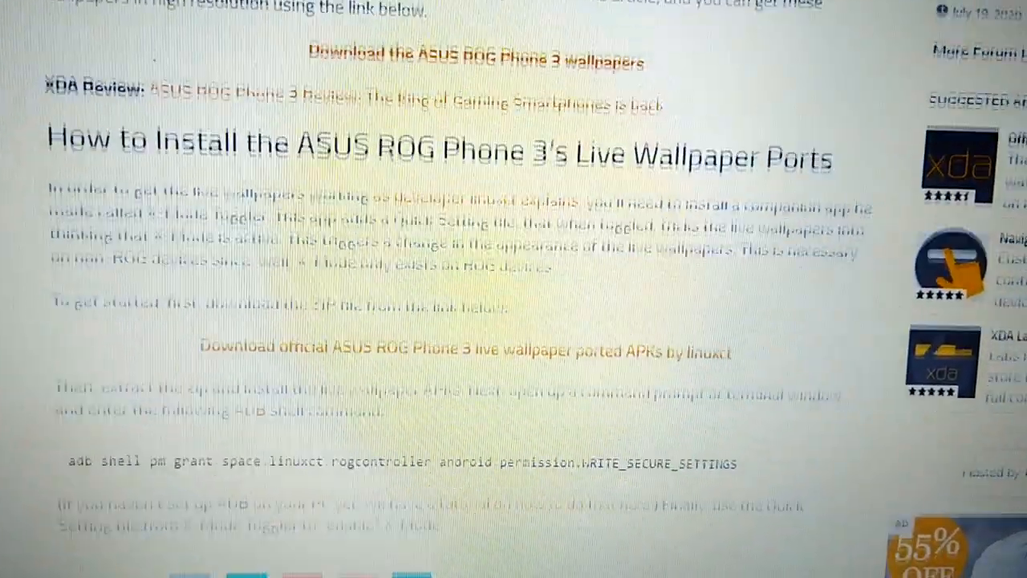
pyautogui.scroll(-3)
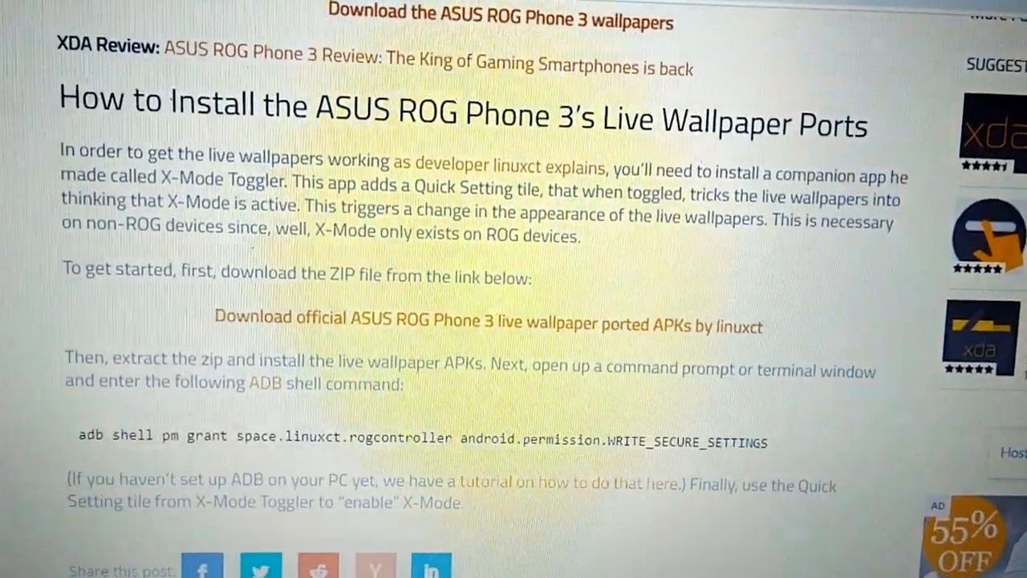
pyautogui.scroll(-3)
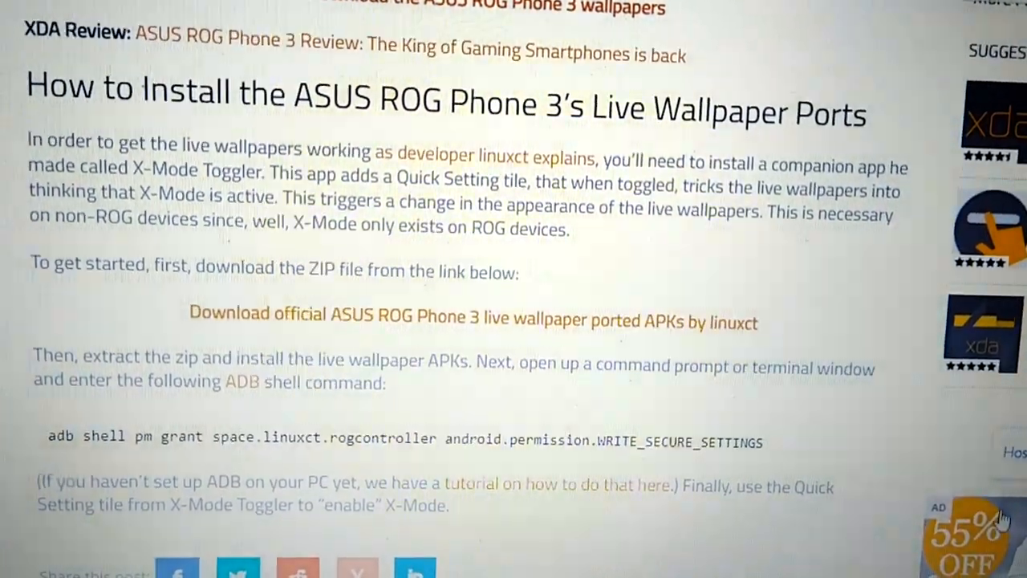
pyautogui.scroll(-3)
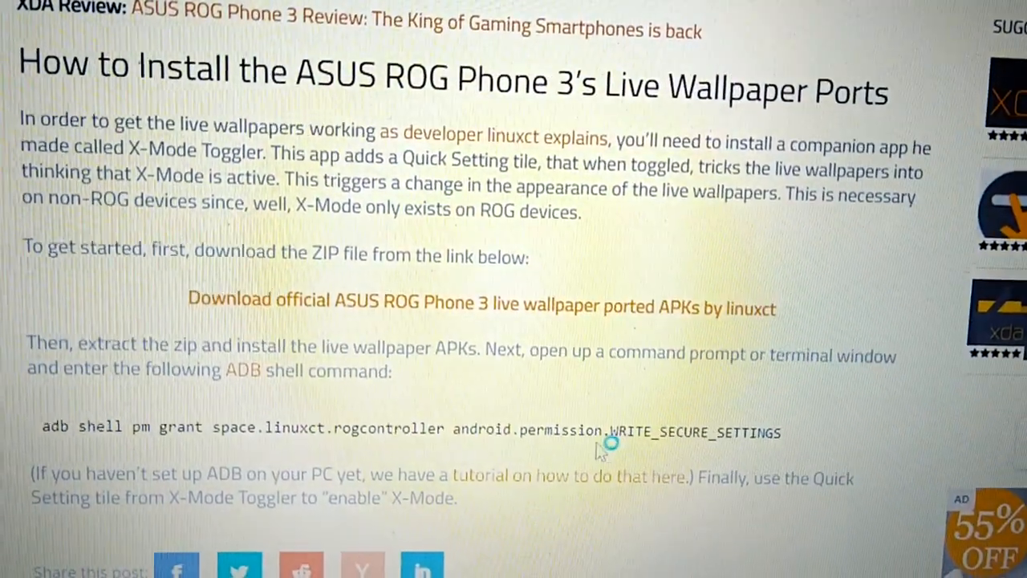
pyautogui.scroll(-3)
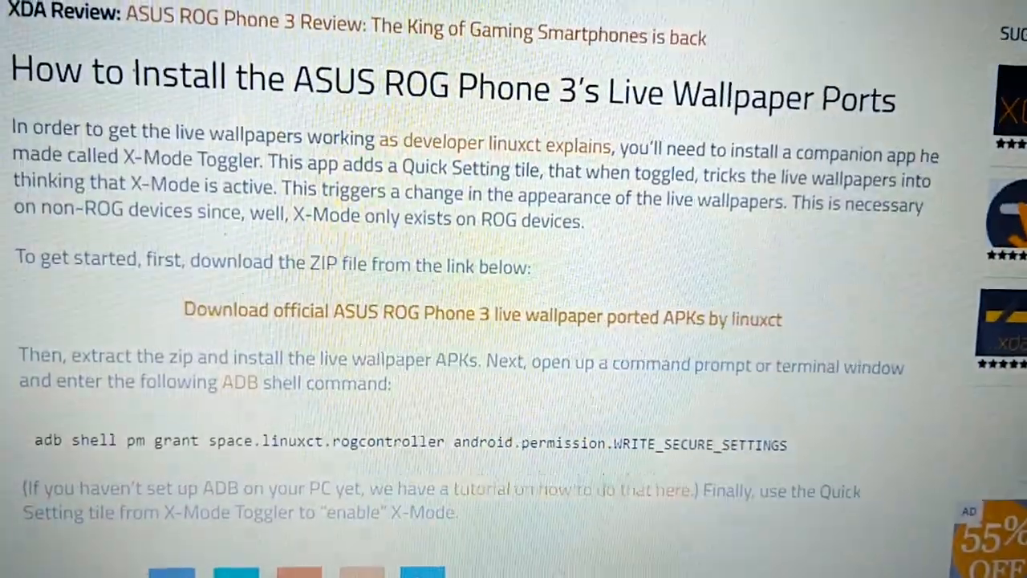
pyautogui.scroll(-3)
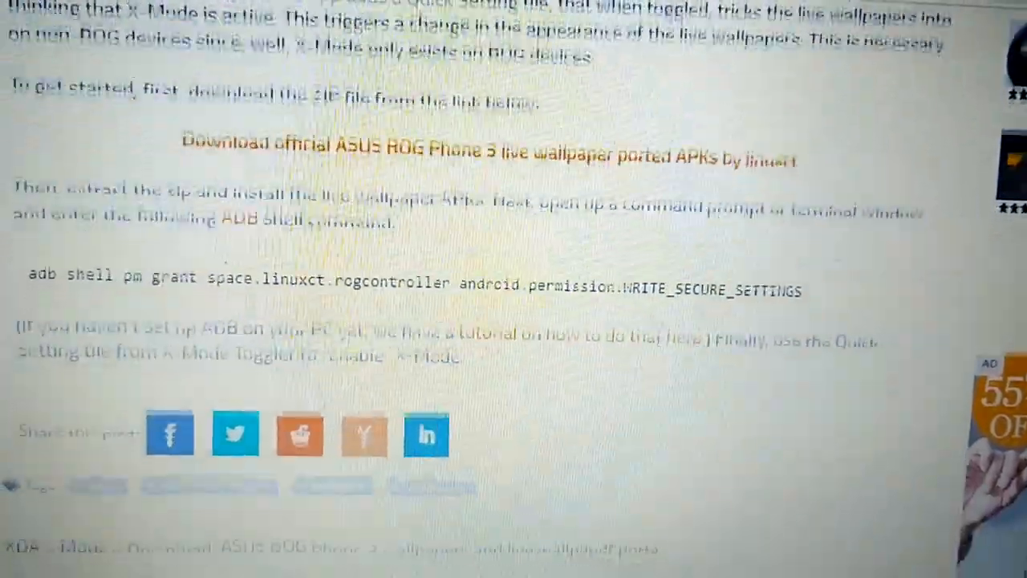
pyautogui.scroll(-3)
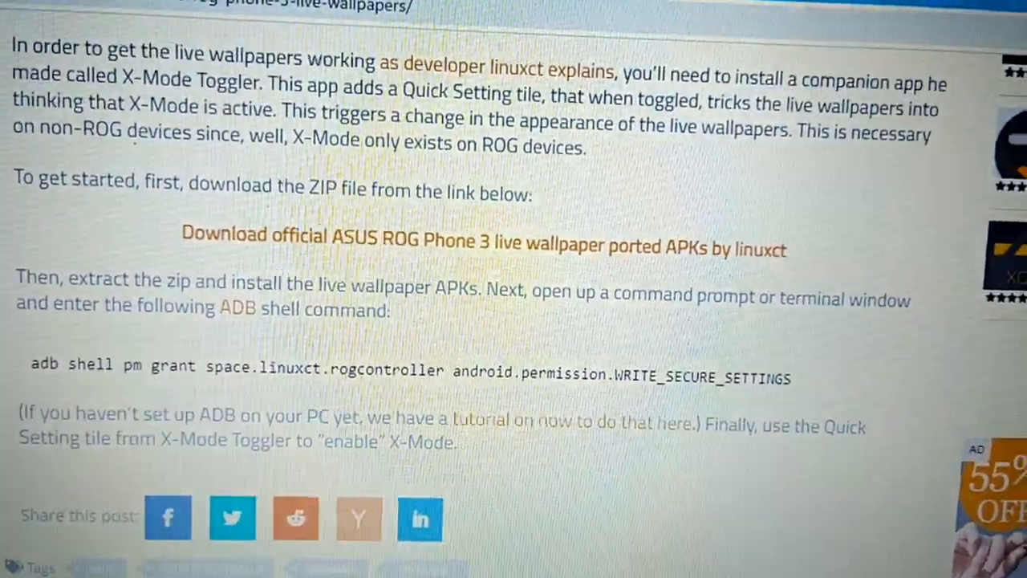
pyautogui.scroll(-3)
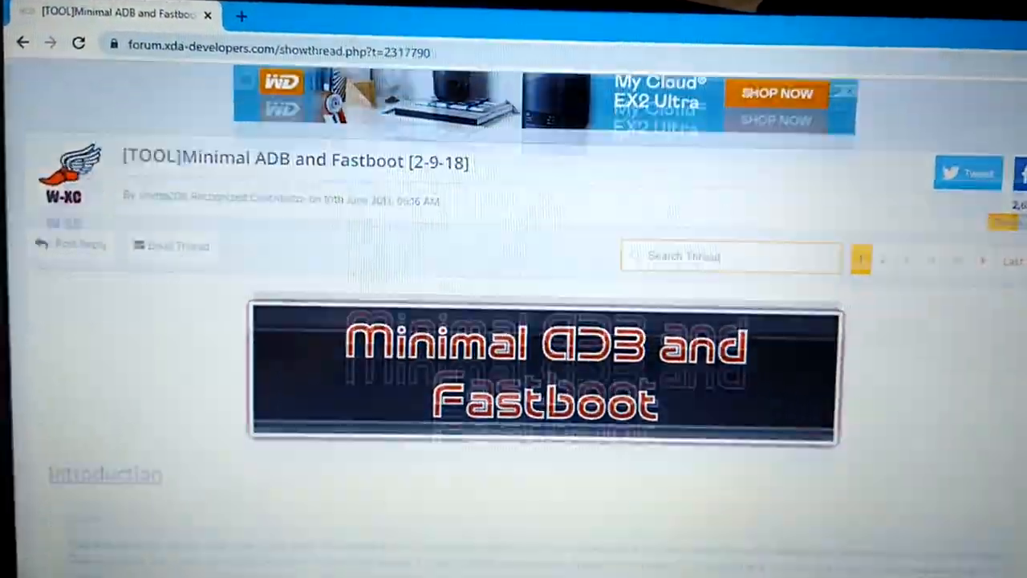
# - Scroll the Minimal ADB and Fastboot thread down to the version 1.4.3 Downloads section
pyautogui.scroll(-3)
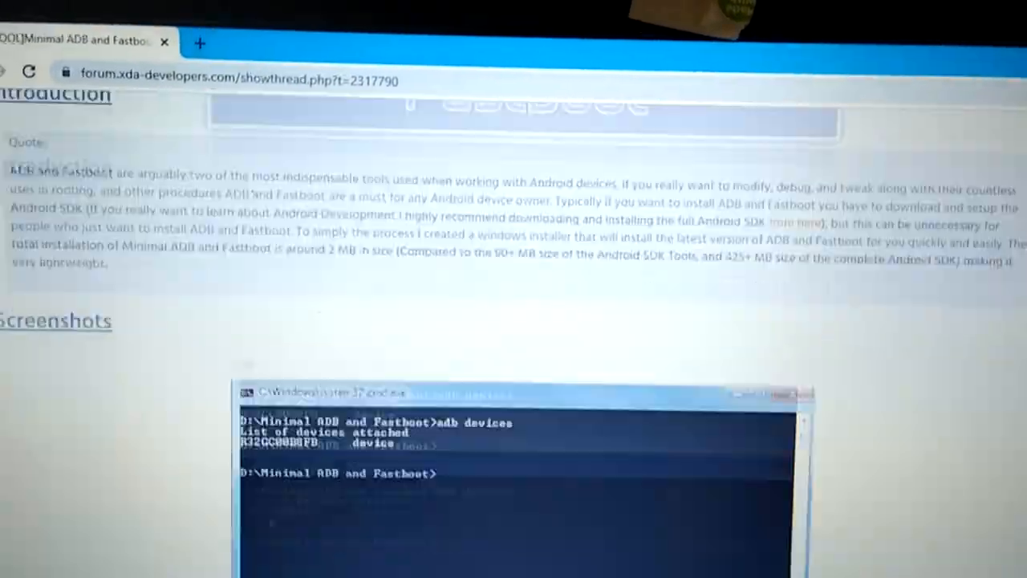
pyautogui.scroll(-3)
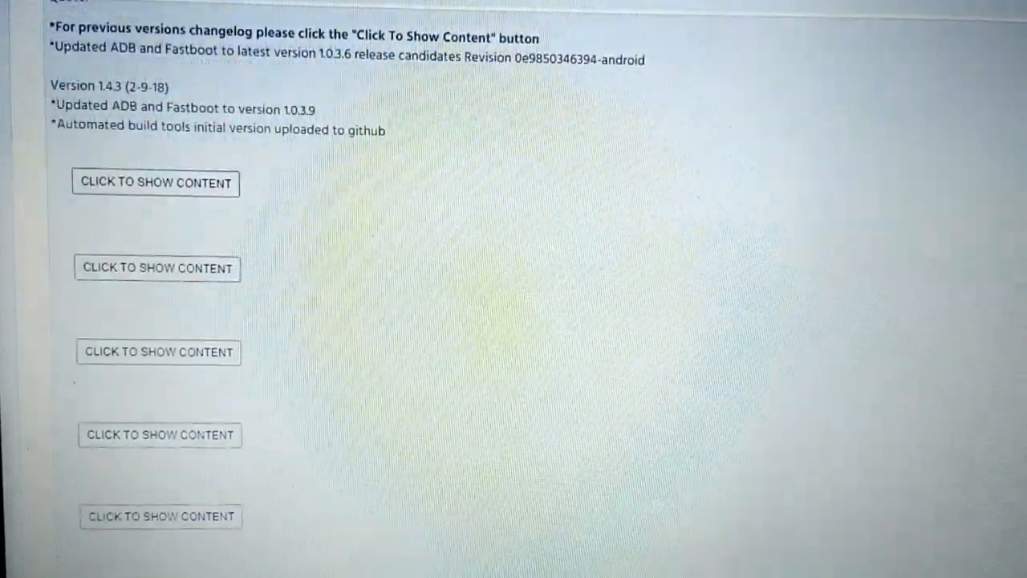
pyautogui.scroll(-3)
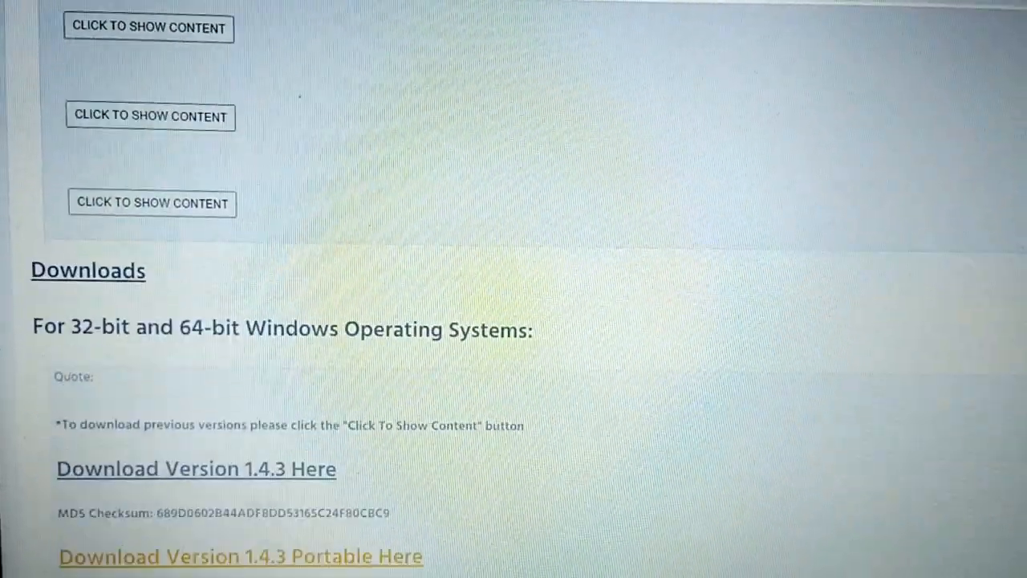
pyautogui.scroll(-3)
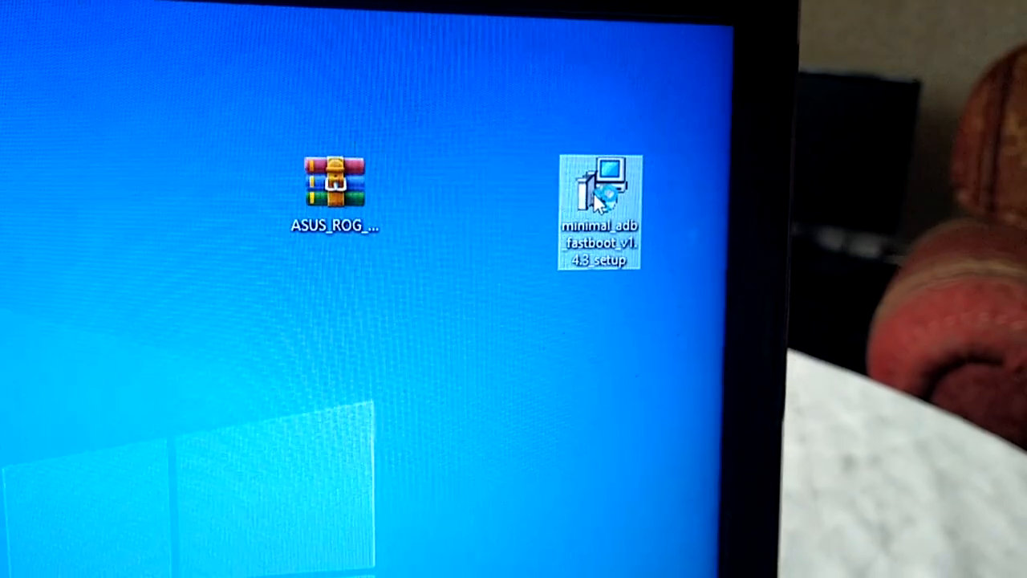
# - Run the Minimal ADB and Fastboot 1.4.3 setup with default folders and launch it at Finish
pyautogui.doubleClick(598, 189)
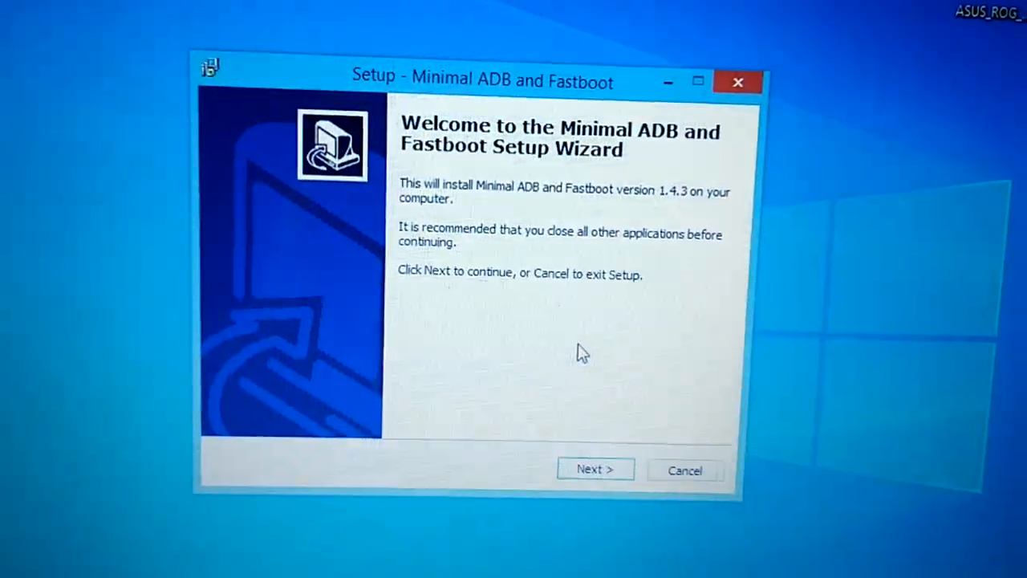
pyautogui.click(595, 469)
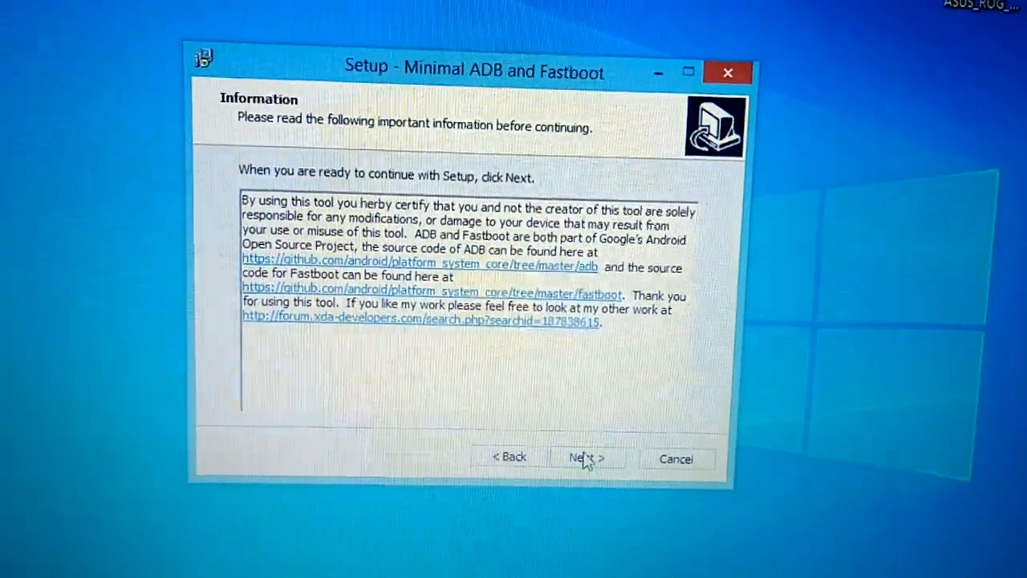
pyautogui.click(585, 457)
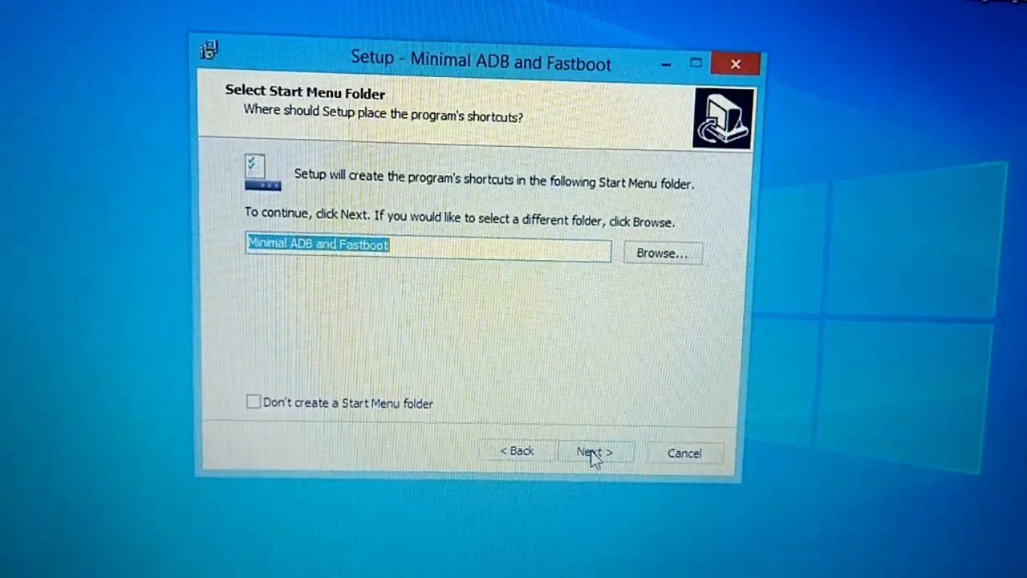
pyautogui.click(594, 451)
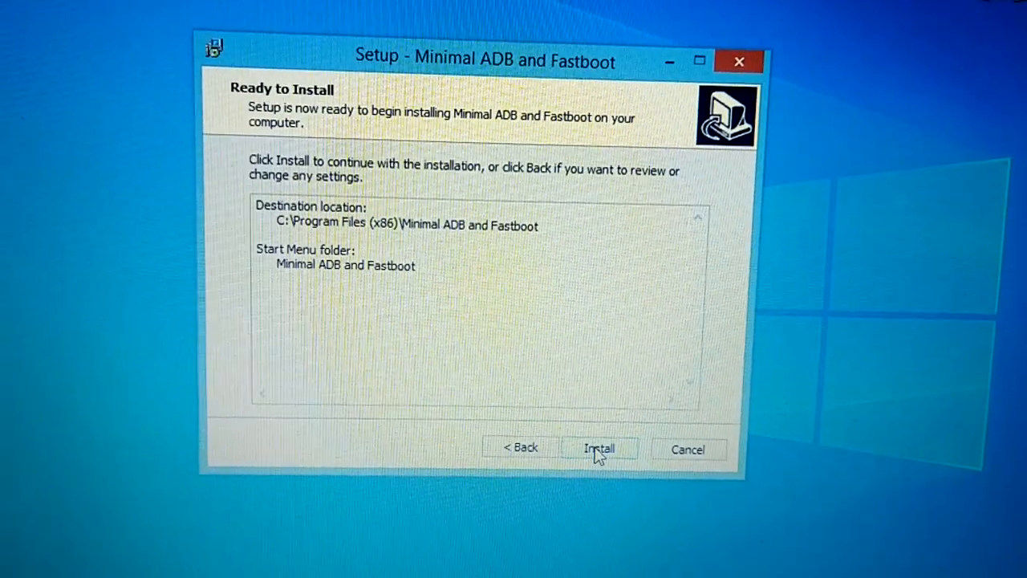
pyautogui.click(598, 447)
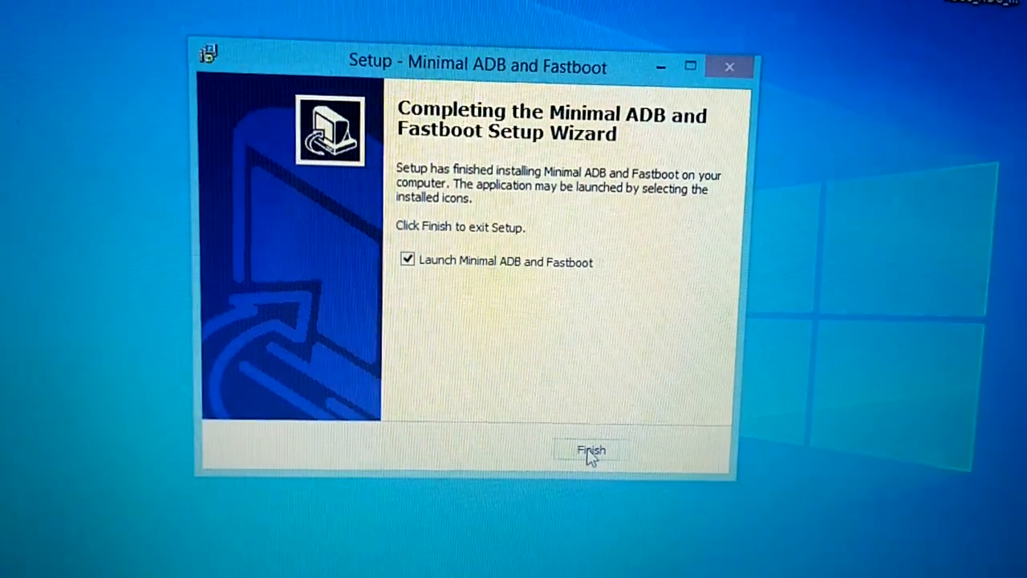
pyautogui.click(592, 450)
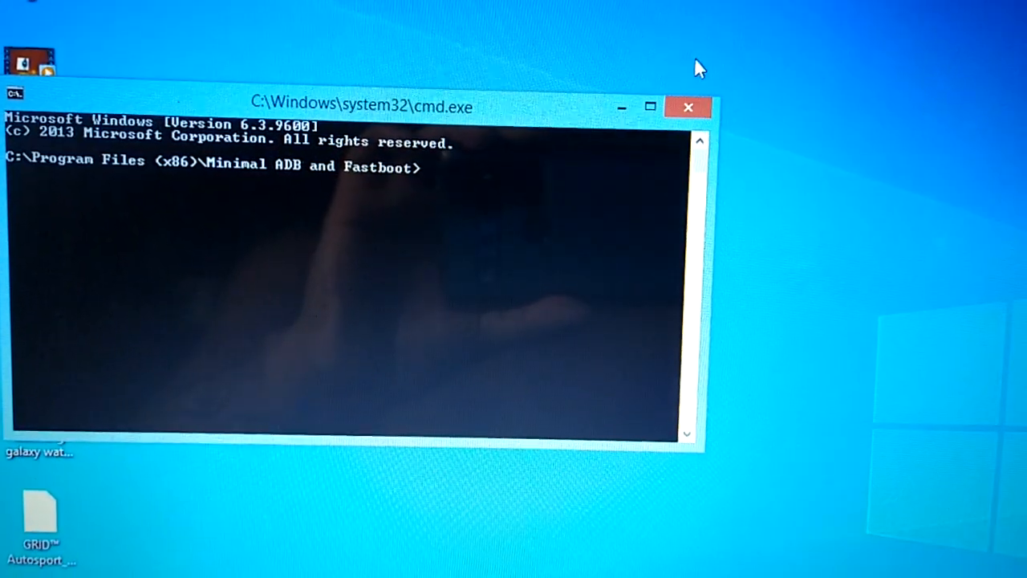
# - Browse to C:\Program Files (x86) and open the Minimal ADB and Fastboot folder
pyautogui.click(687, 107)
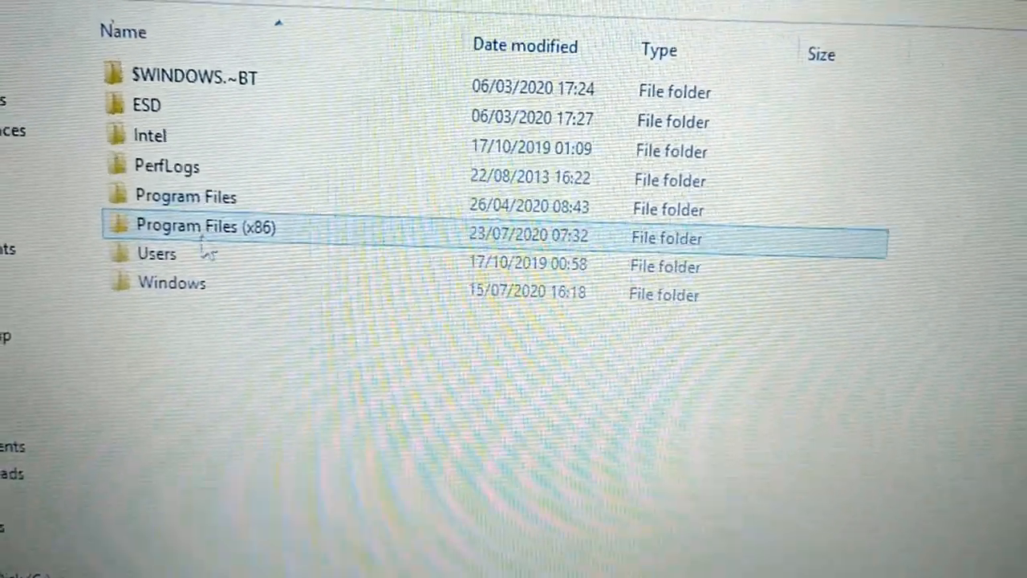
pyautogui.moveTo(205, 269)
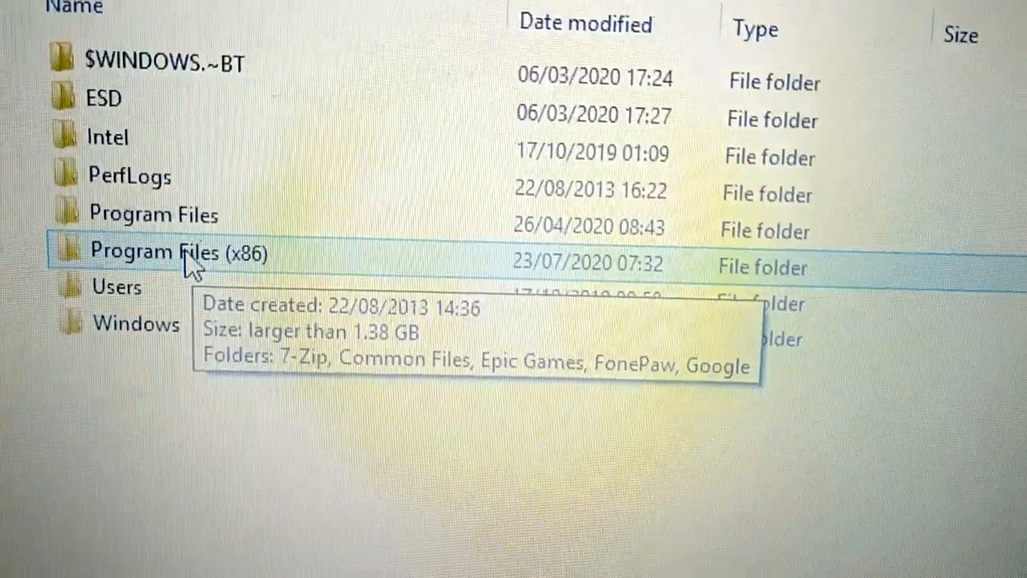
pyautogui.scroll(-3)
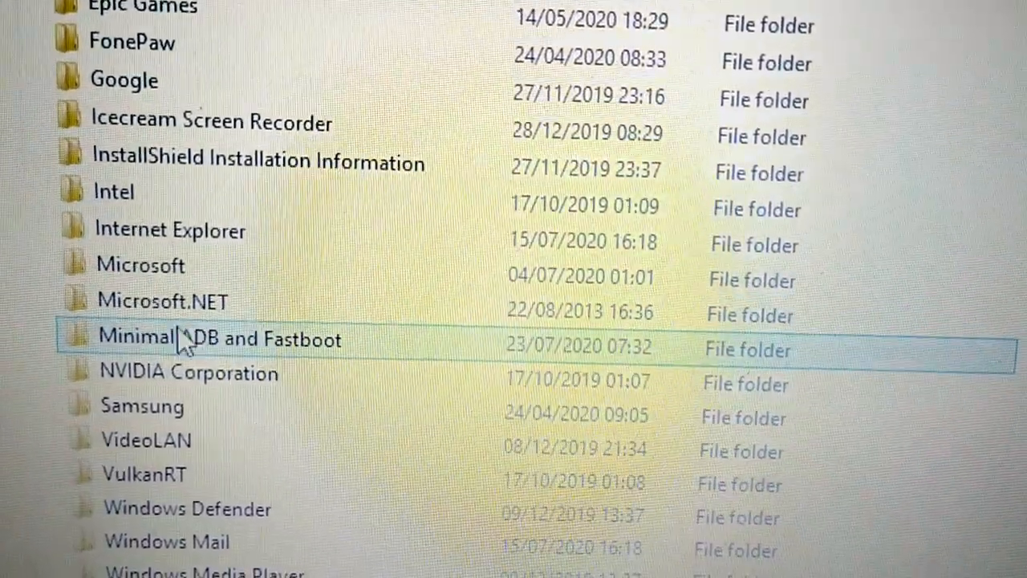
pyautogui.doubleClick(219, 337)
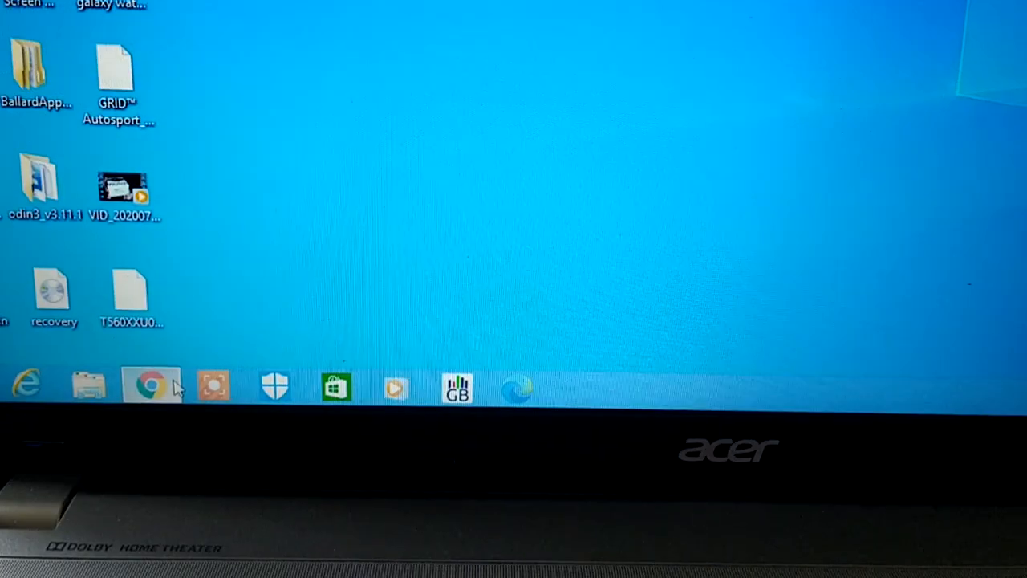
# - Return to the XDA article in Chrome and view the ZIP download link and adb shell command
pyautogui.click(151, 387)
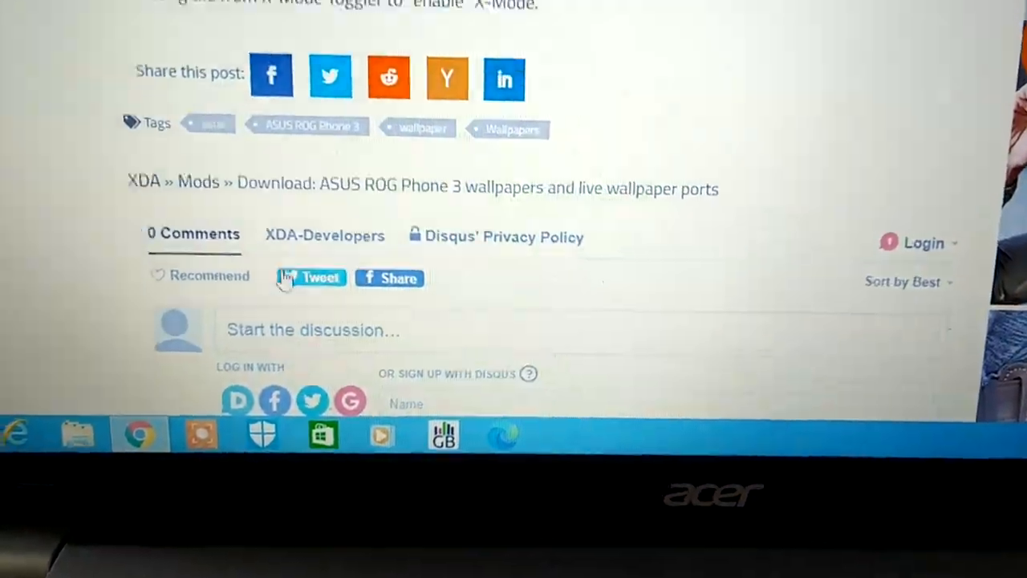
pyautogui.scroll(3)
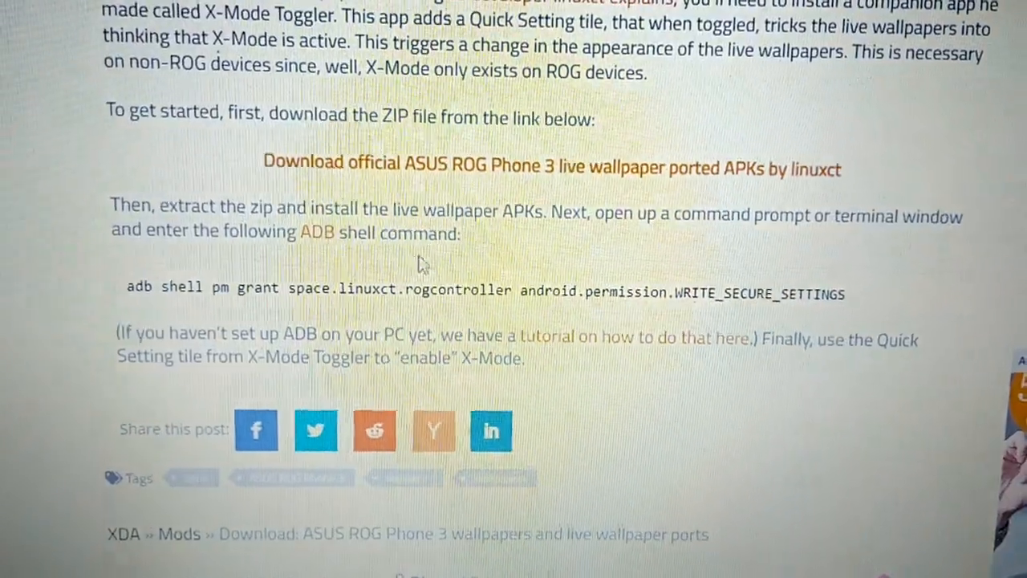
pyautogui.scroll(-3)
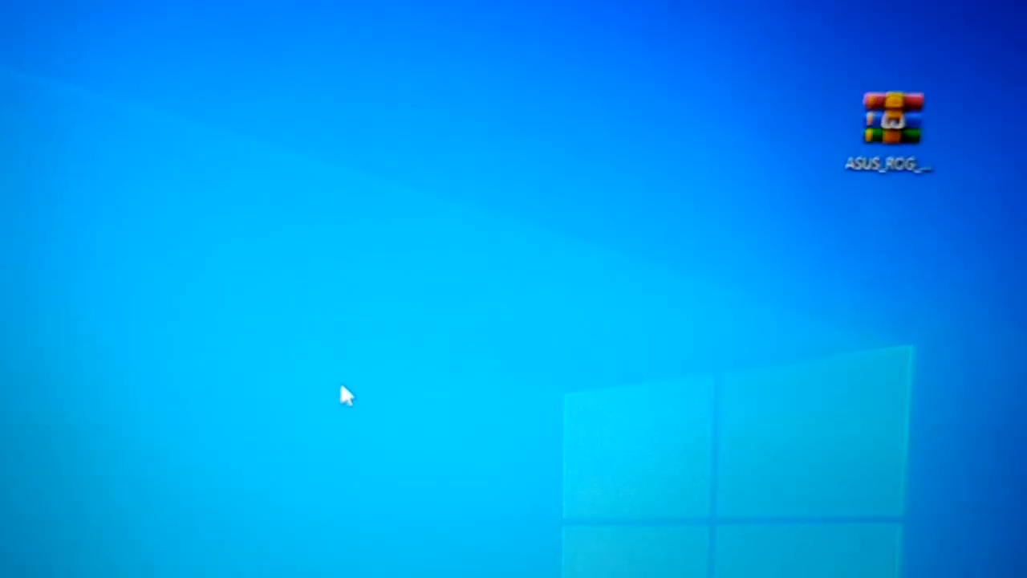
pyautogui.moveTo(393, 263)
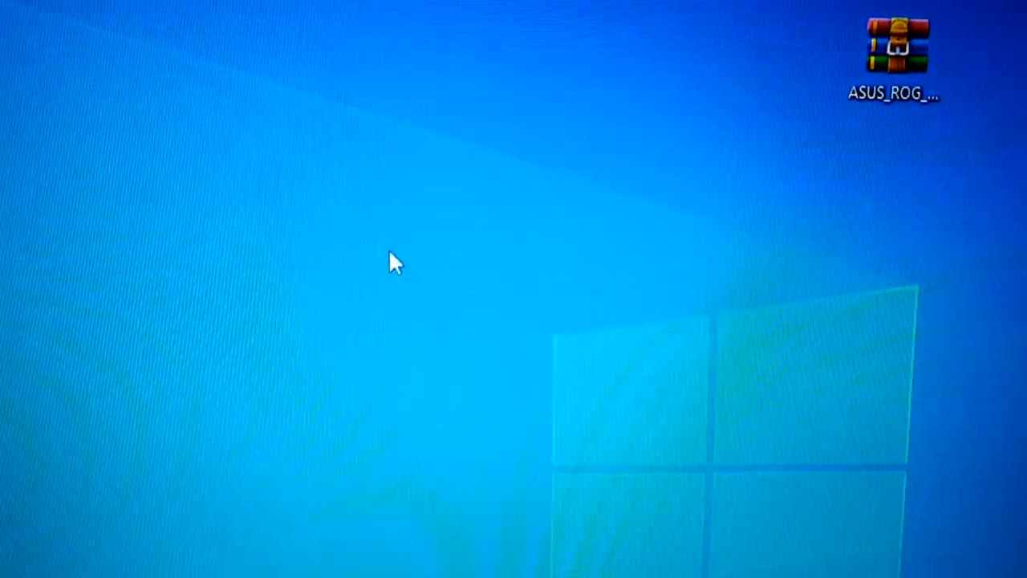
# - Create a new desktop folder named 'wallpapers' from the right-click New > Folder menu
pyautogui.rightClick(393, 261)
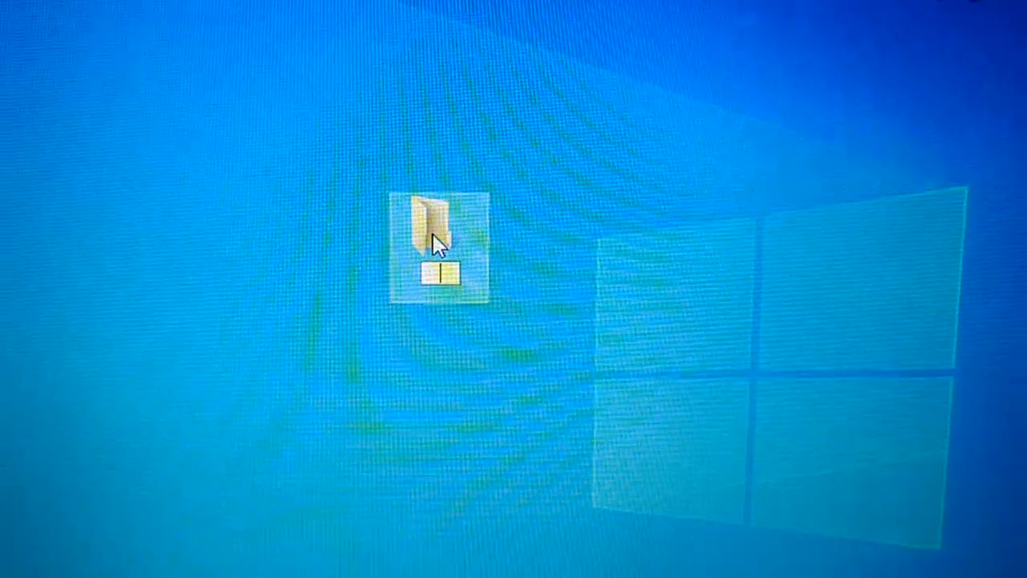
pyautogui.write('wallpaper')
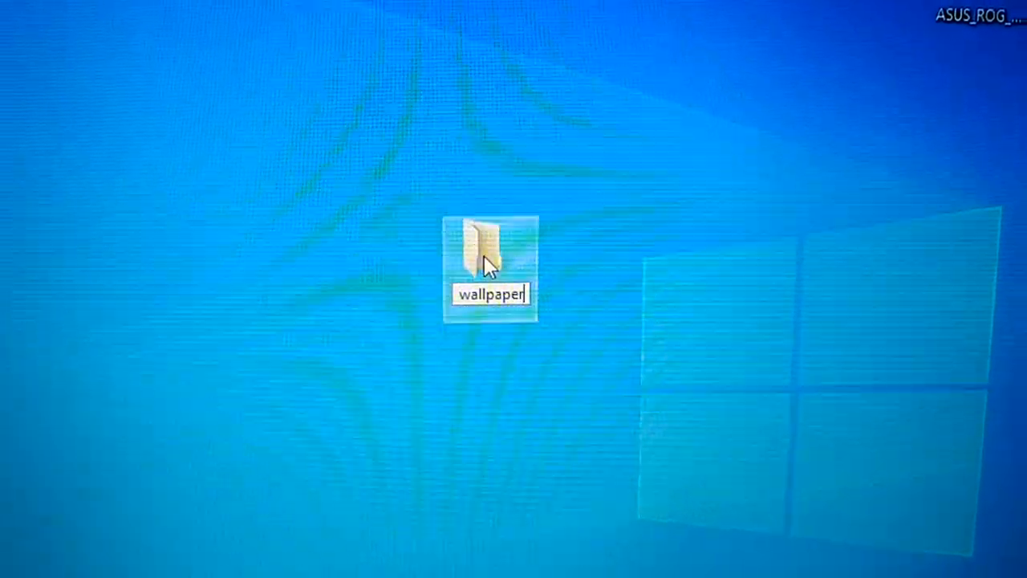
pyautogui.write('s')
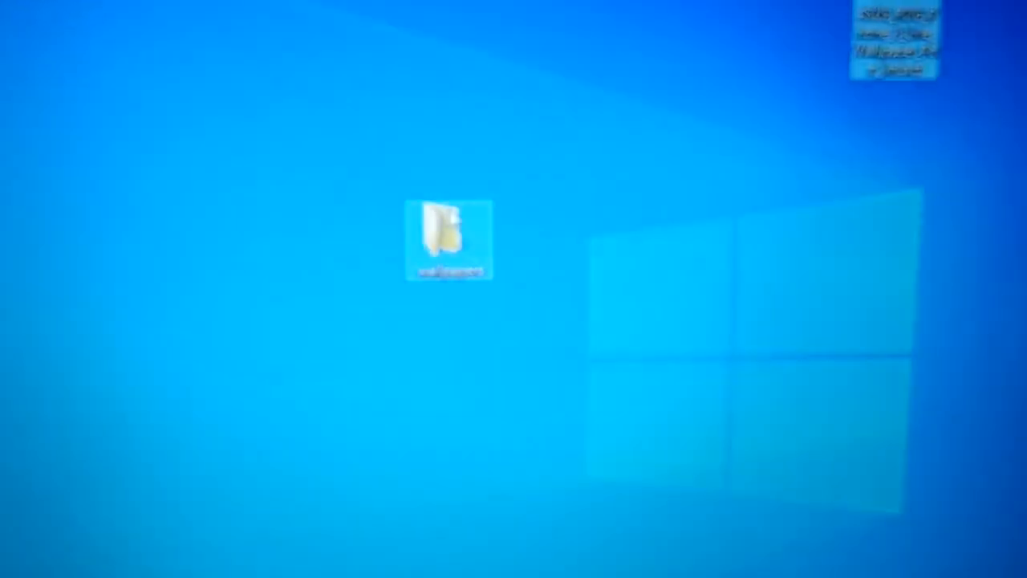
pyautogui.moveTo(478, 217)
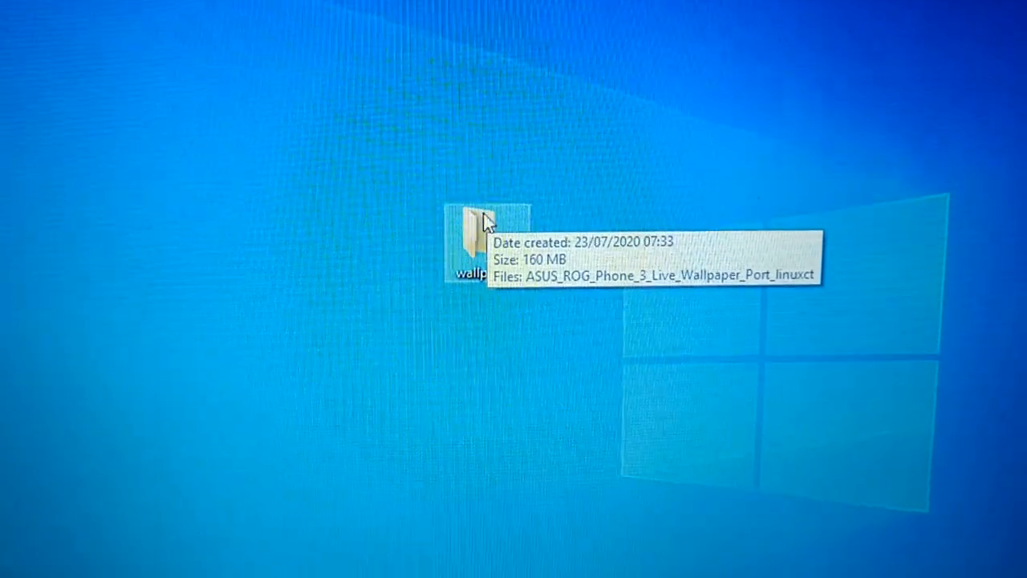
# - Open the wallpapers folder and extract the ASUS ROG zip there with Extract Here
pyautogui.doubleClick(474, 217)
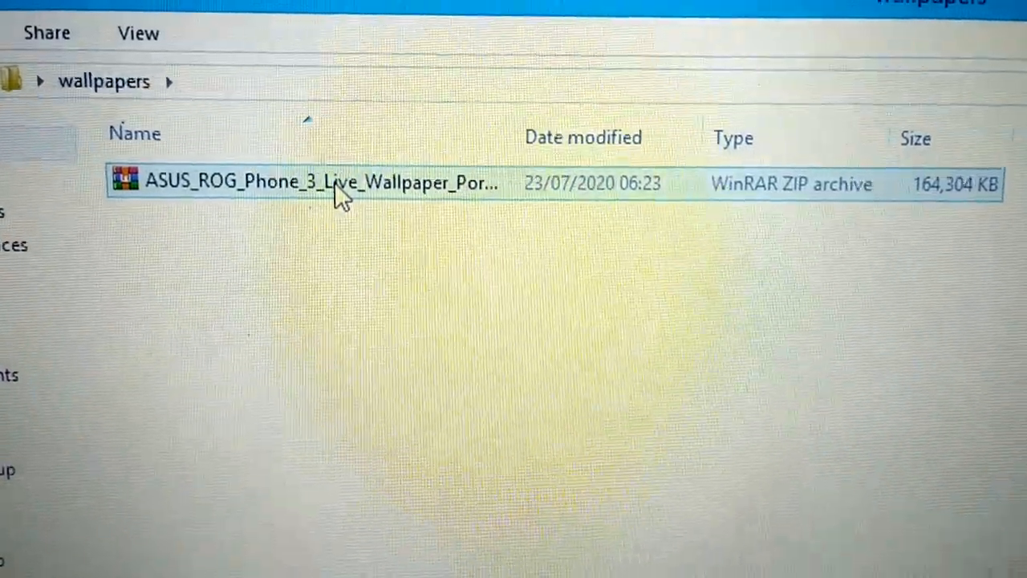
pyautogui.rightClick(321, 181)
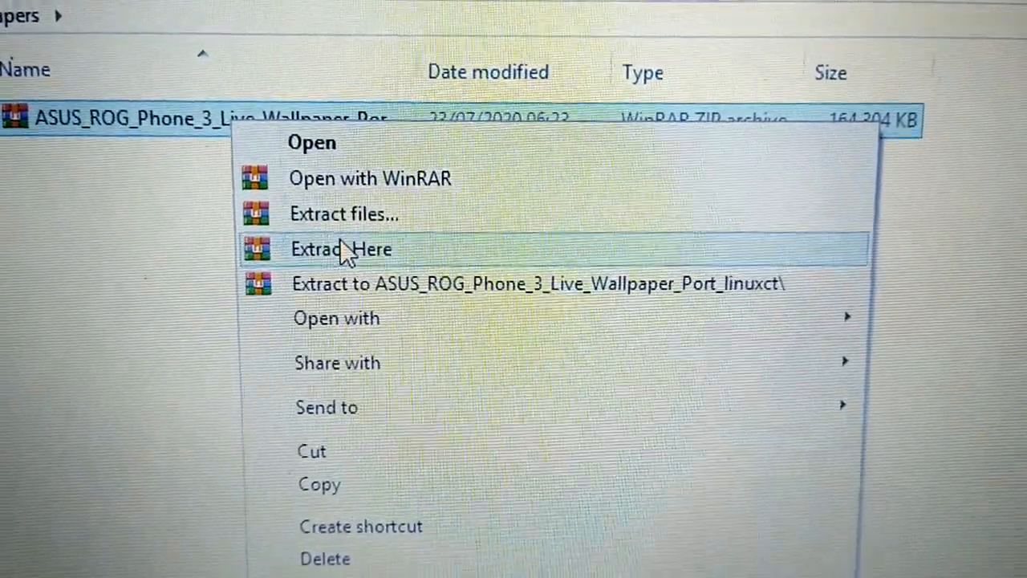
pyautogui.click(341, 249)
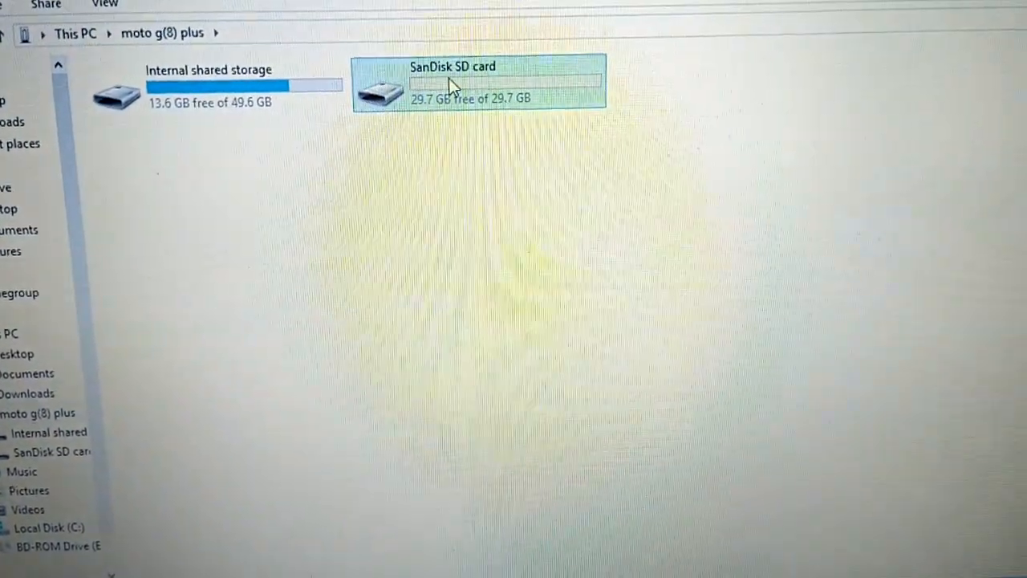
# - Cut the four ROG 3 wallpaper APKs and X-Mode Enabler, then paste them onto the SanDisk SD card
pyautogui.doubleClick(478, 81)
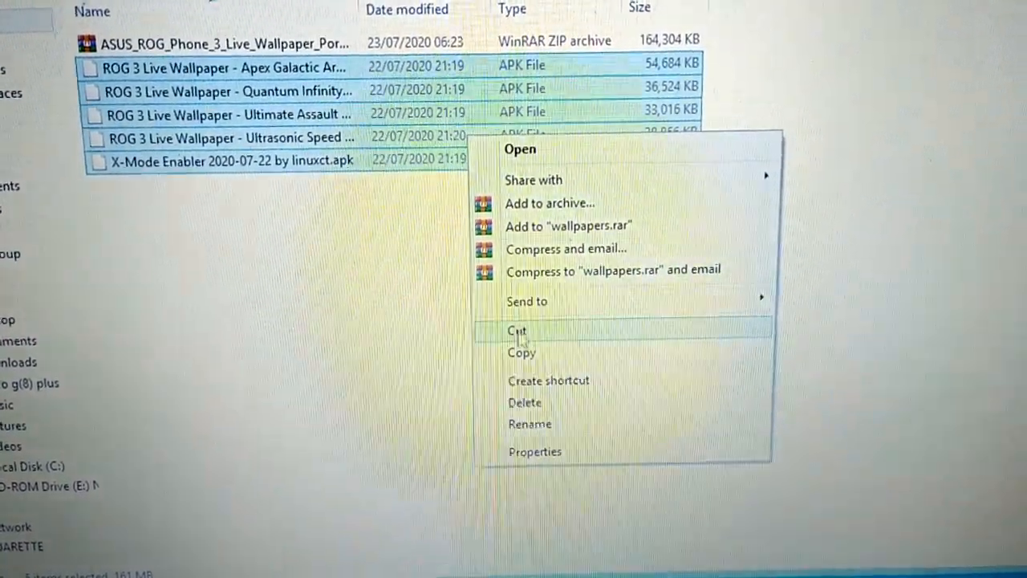
pyautogui.click(518, 331)
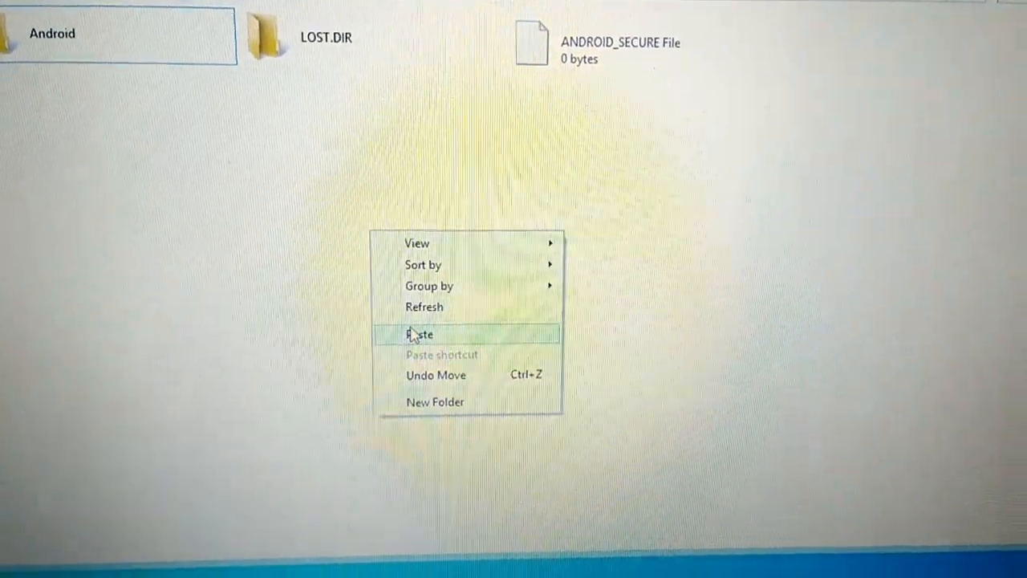
pyautogui.click(421, 335)
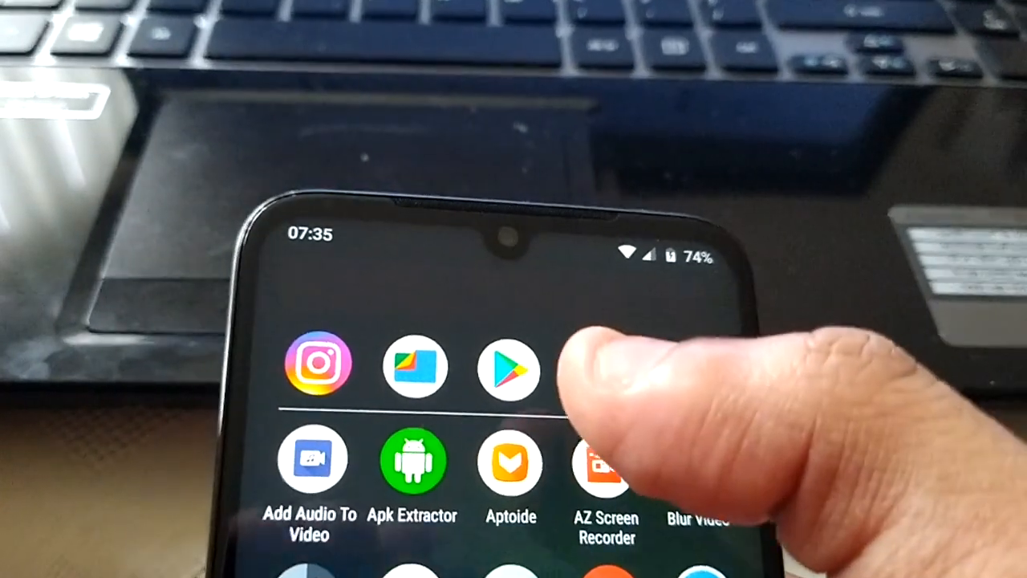
# - Open the phone's Files app and browse the SD card to the ROG 3 Live Wallpaper APKs
pyautogui.click(415, 368)
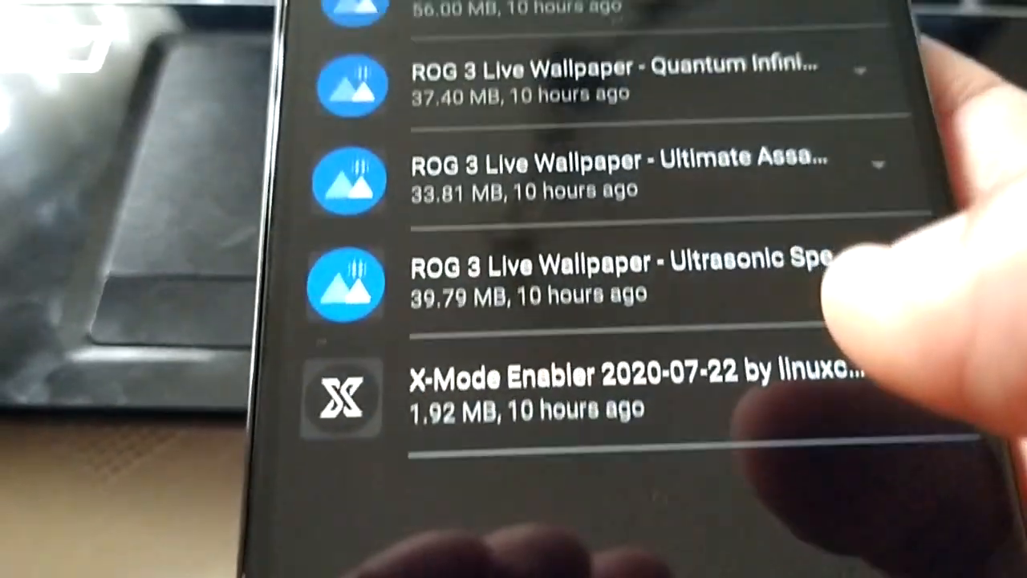
pyautogui.scroll(-3)
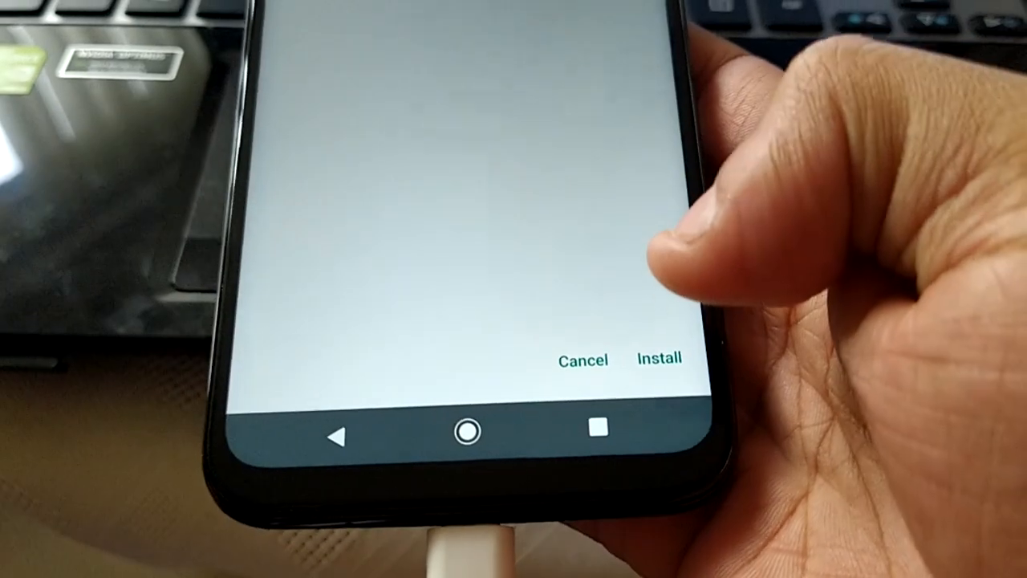
pyautogui.click(658, 359)
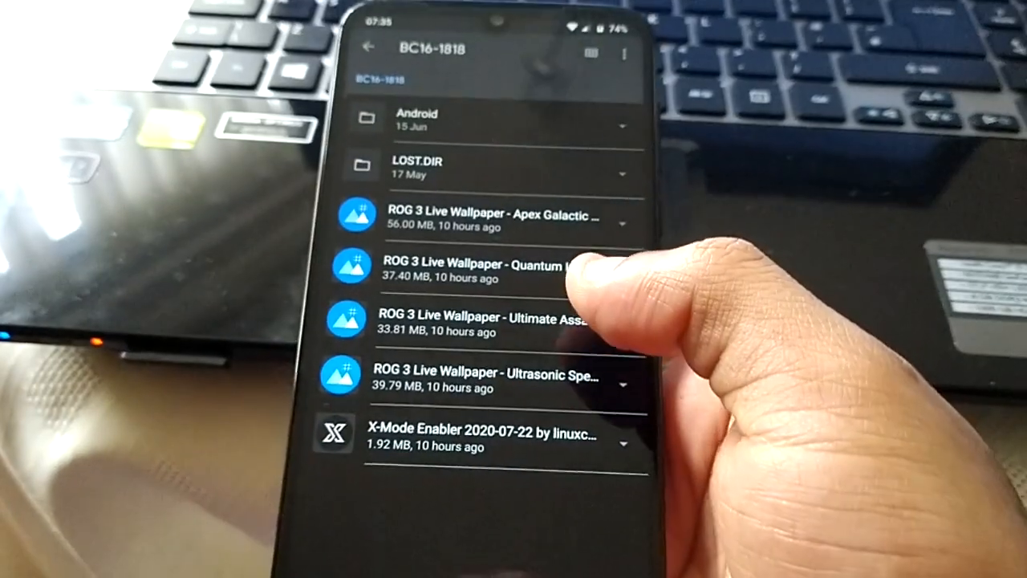
# - Install the Quantum Infinity Core live wallpaper APK and dismiss the confirmation
pyautogui.click(481, 269)
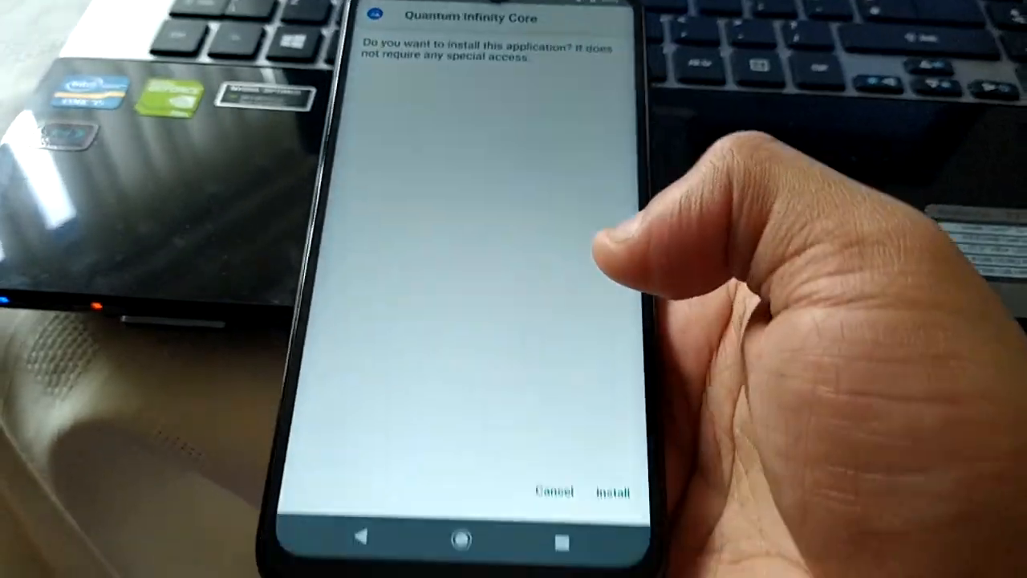
pyautogui.click(612, 491)
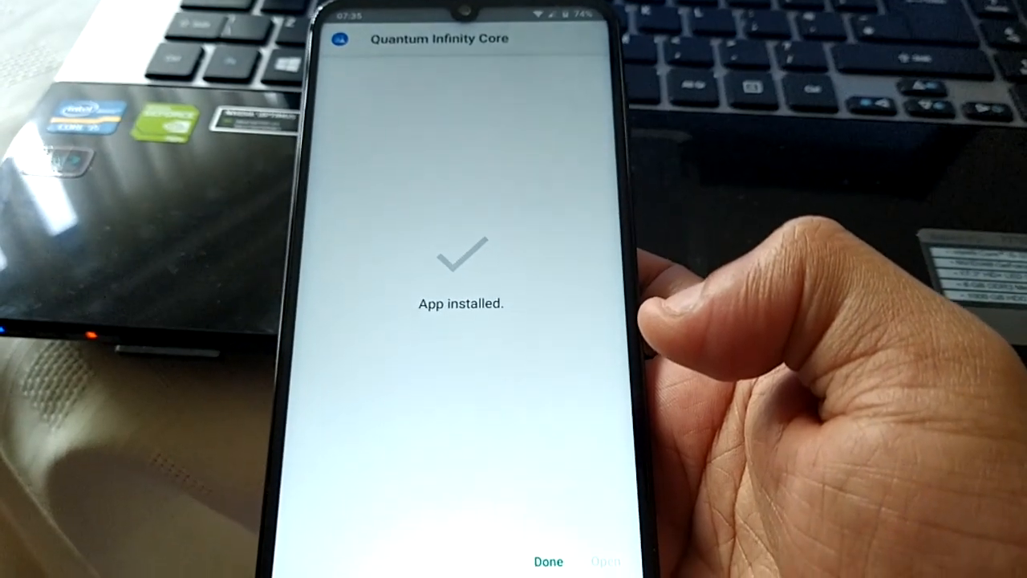
pyautogui.click(548, 561)
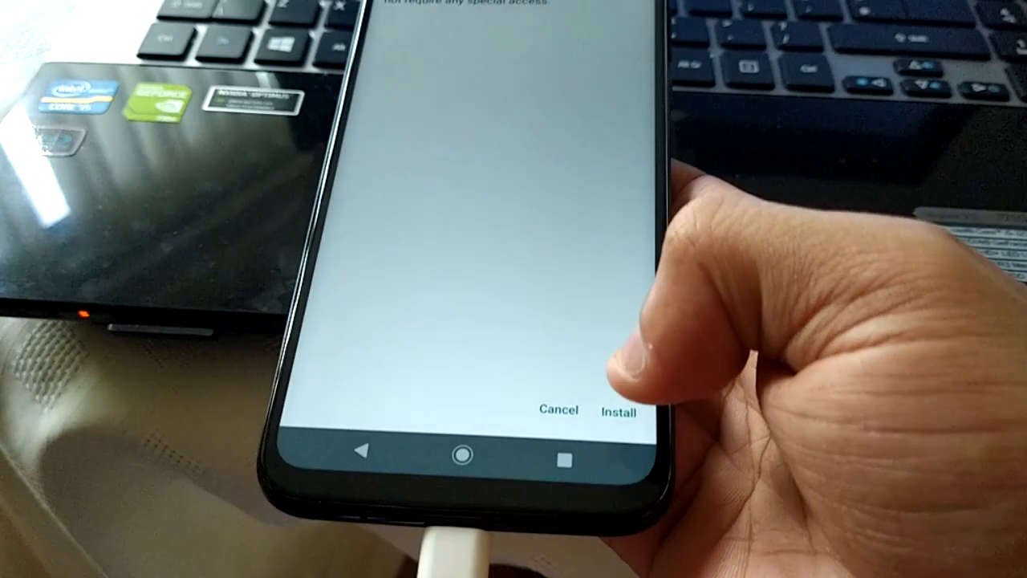
# - Install the next live wallpaper app and dismiss its 'App installed' confirmation
pyautogui.click(618, 411)
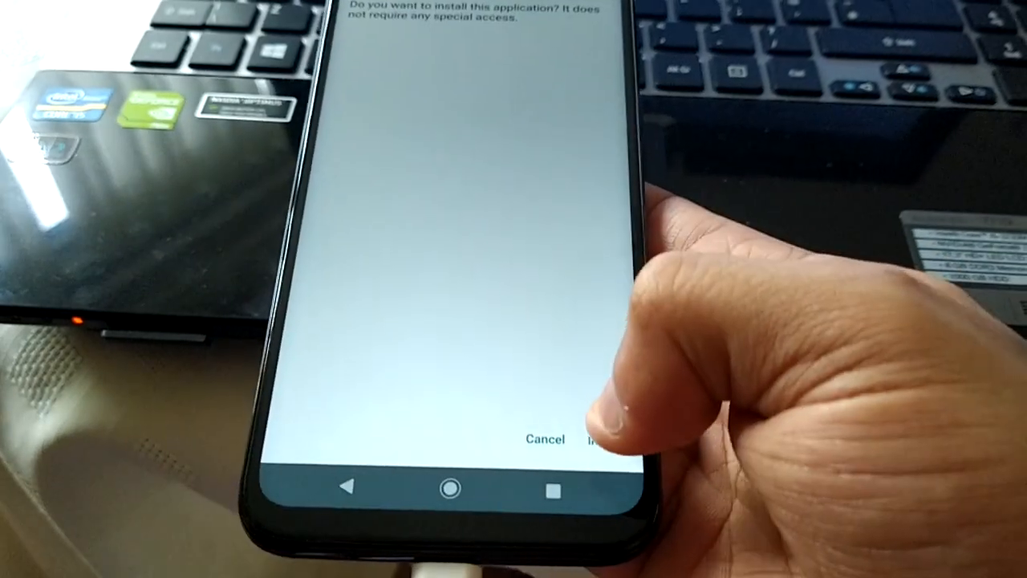
pyautogui.click(598, 440)
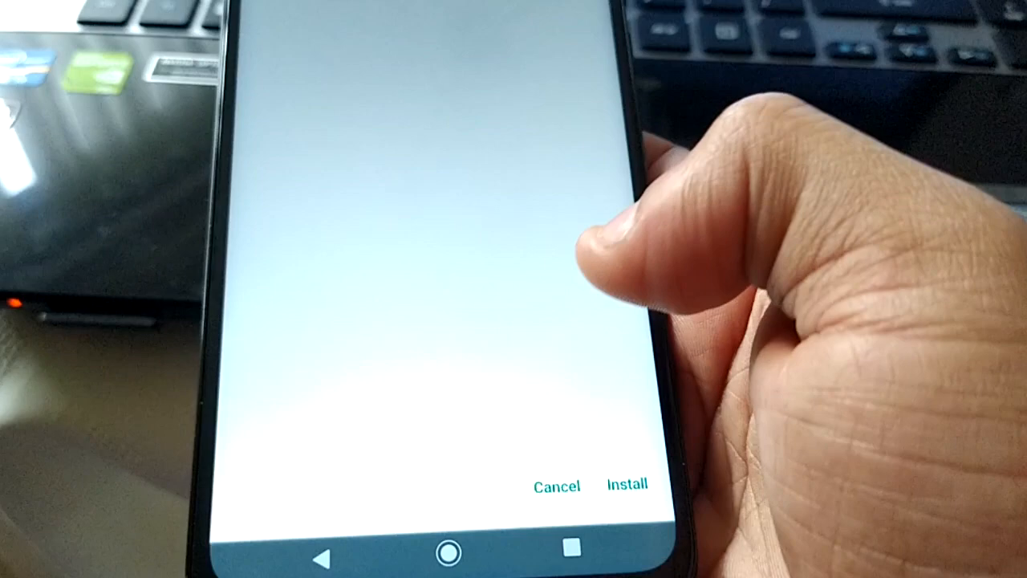
pyautogui.click(627, 485)
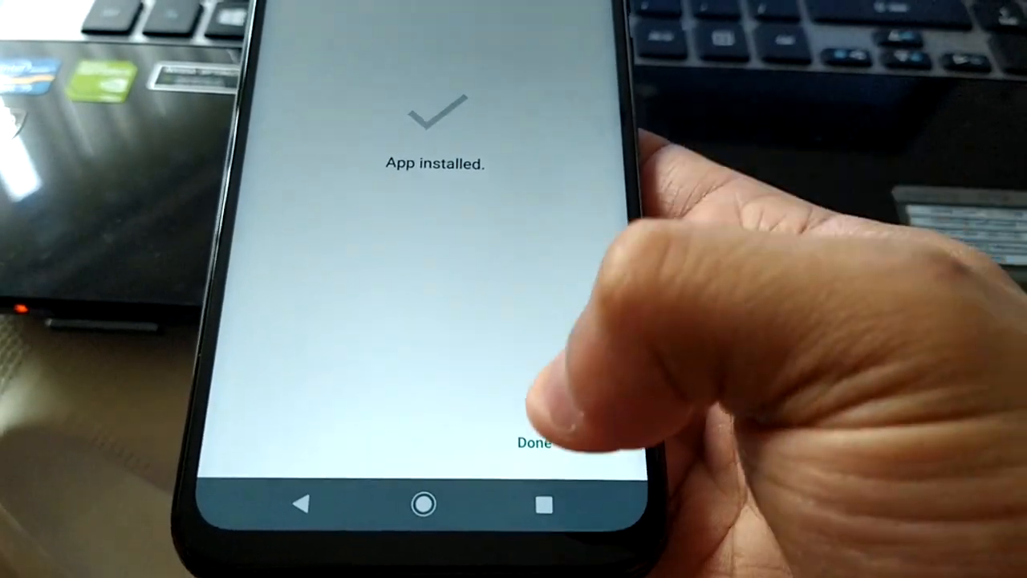
pyautogui.click(535, 442)
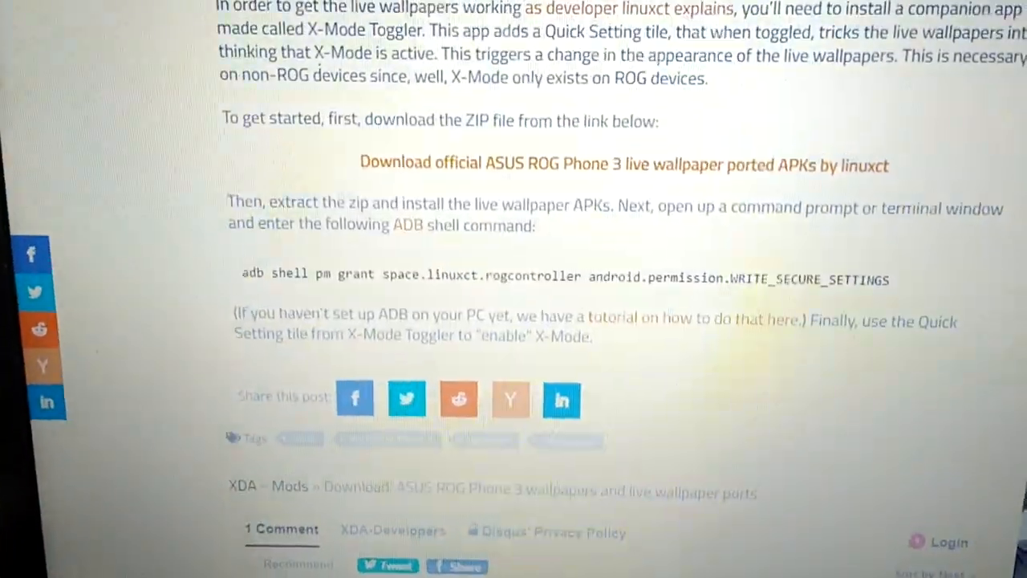
# - Scroll the XDA article down to the adb shell pm grant command and copy it
pyautogui.scroll(-3)
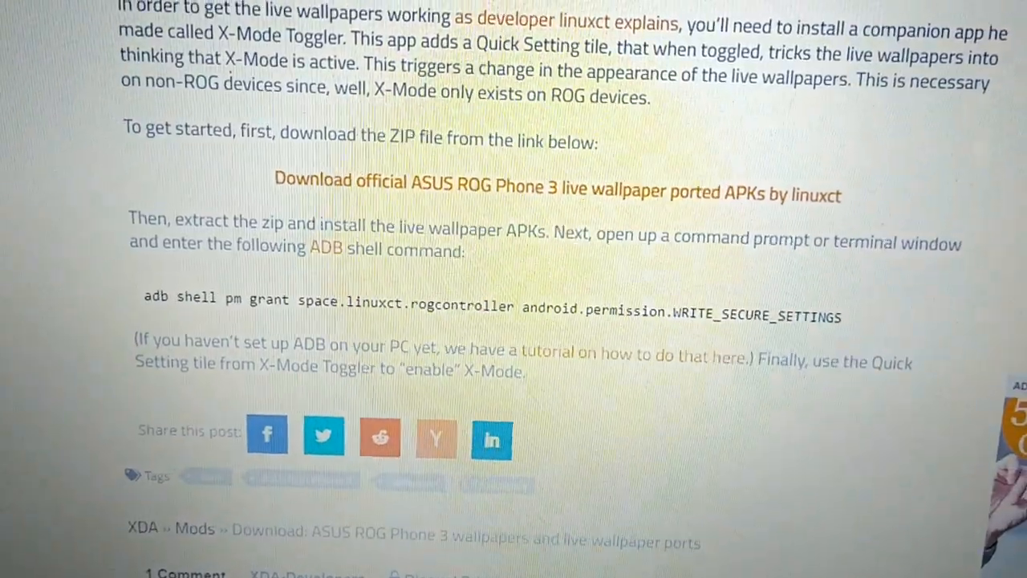
pyautogui.scroll(3)
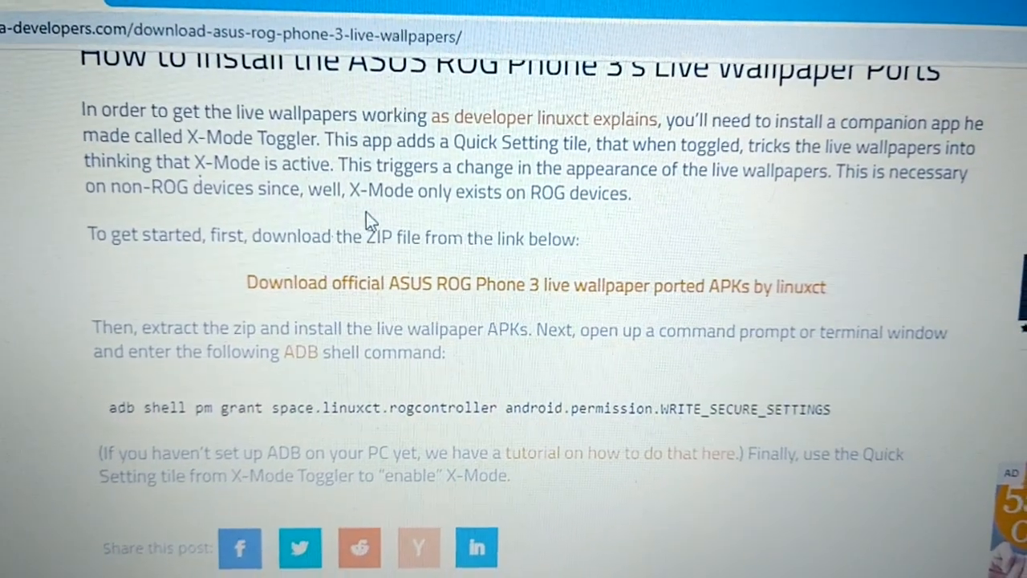
pyautogui.scroll(-3)
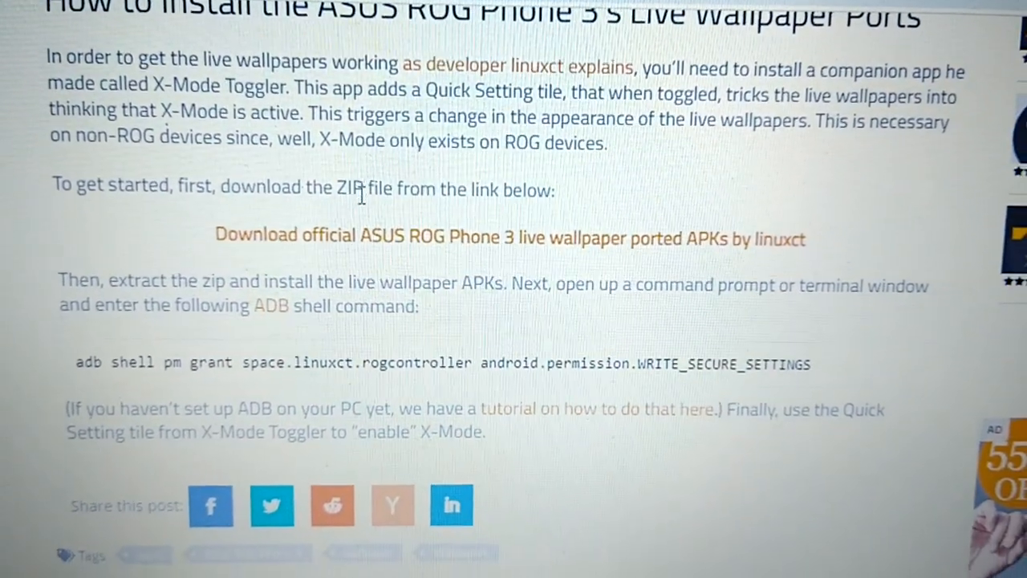
pyautogui.scroll(-3)
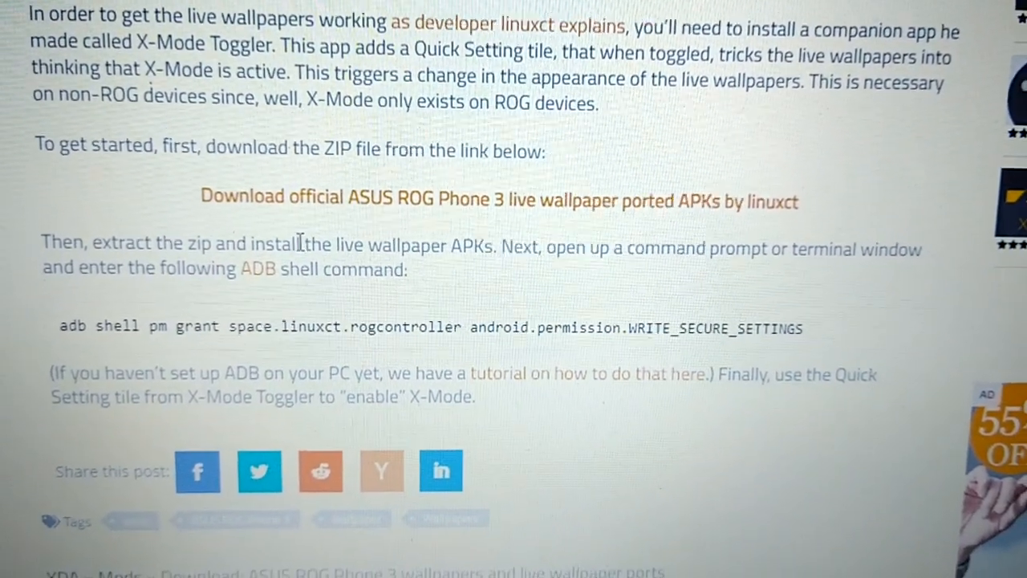
pyautogui.scroll(-3)
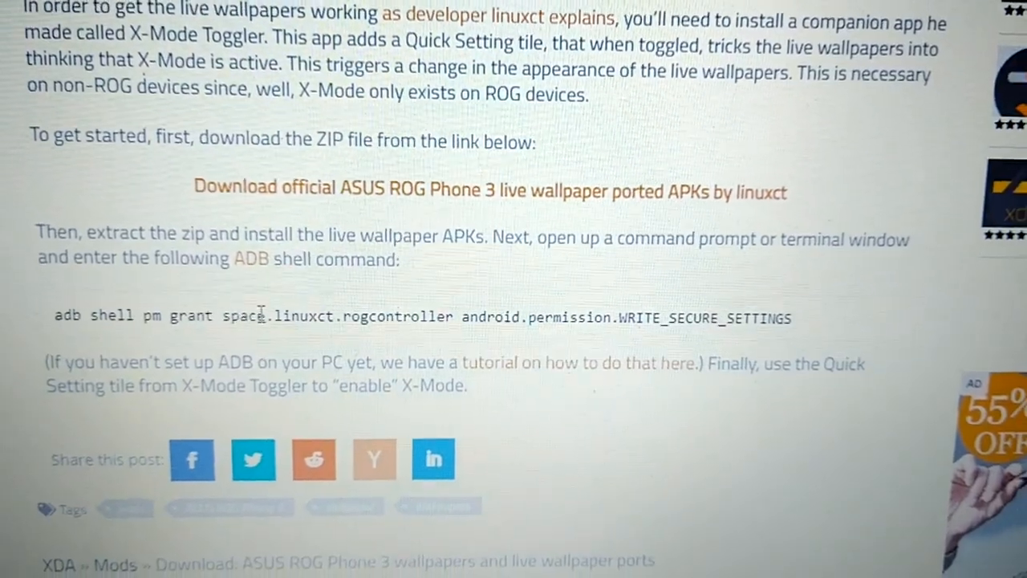
pyautogui.scroll(-3)
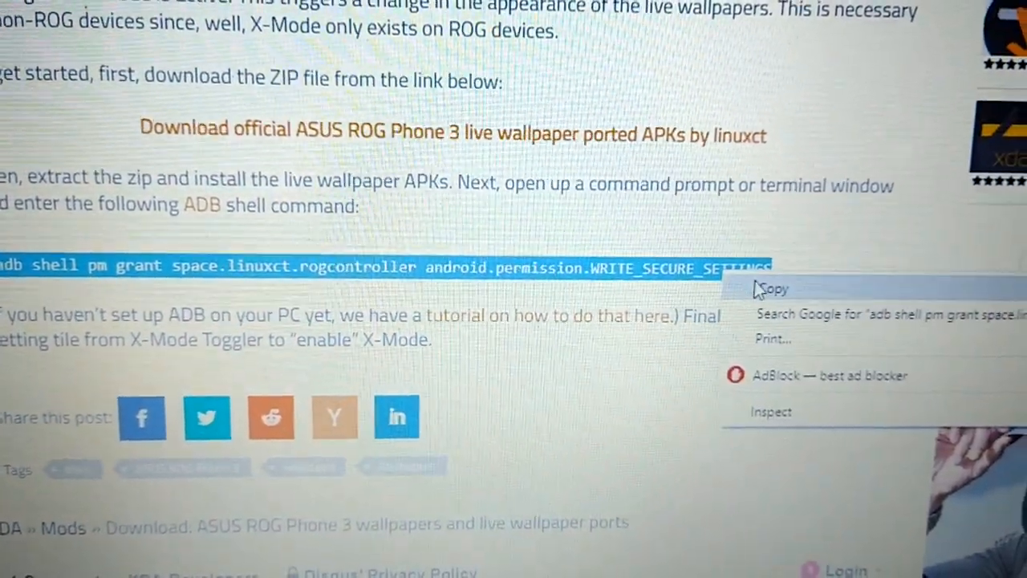
pyautogui.click(770, 289)
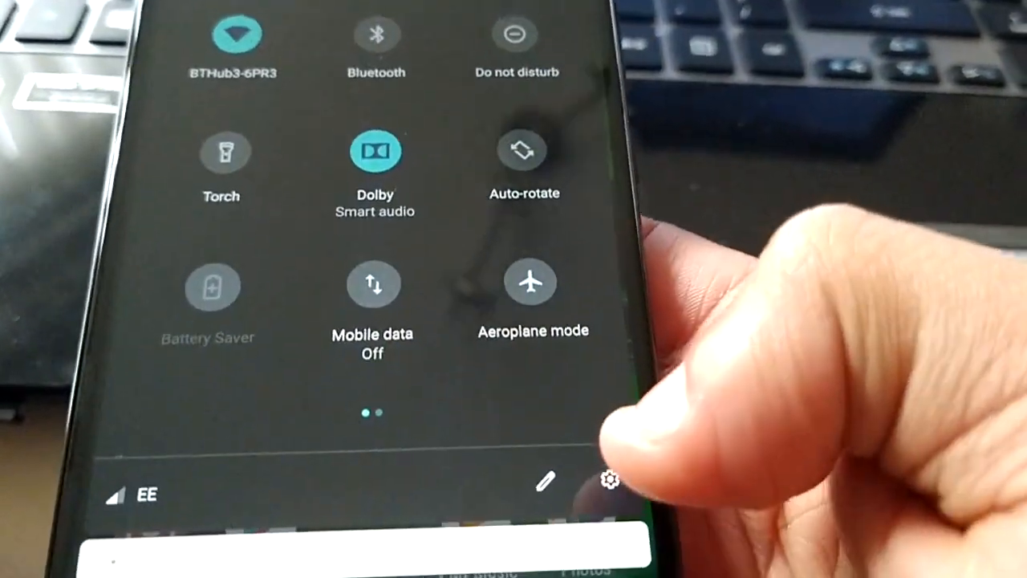
# - Open phone Settings, tap Build number under About phone, and reach Developer options
pyautogui.click(609, 480)
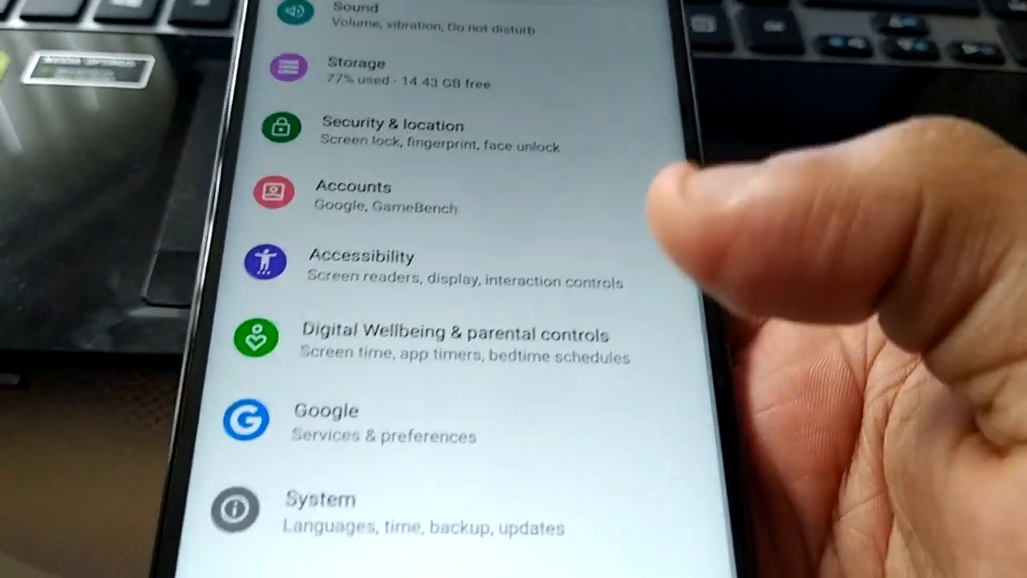
pyautogui.scroll(-3)
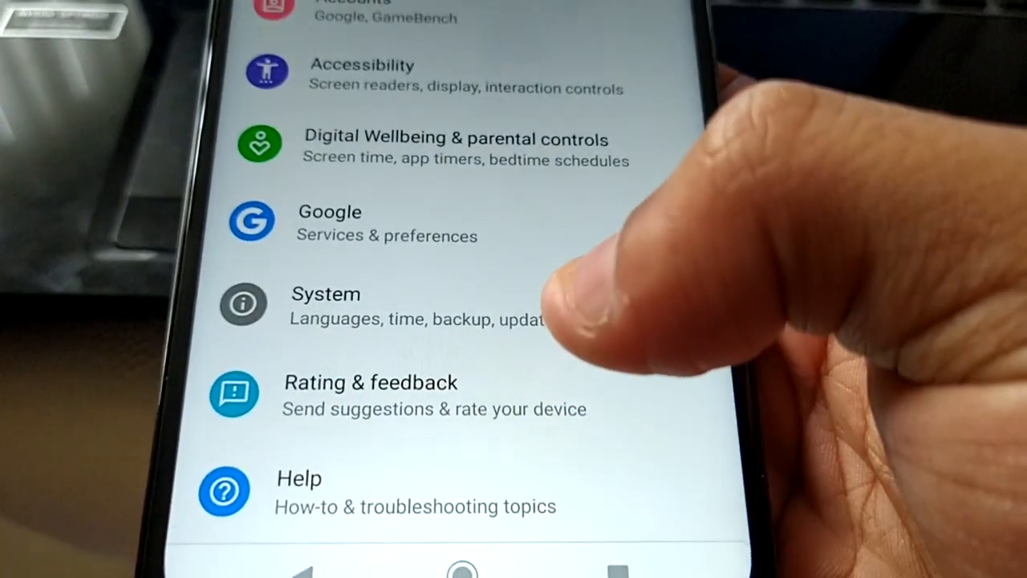
pyautogui.scroll(-3)
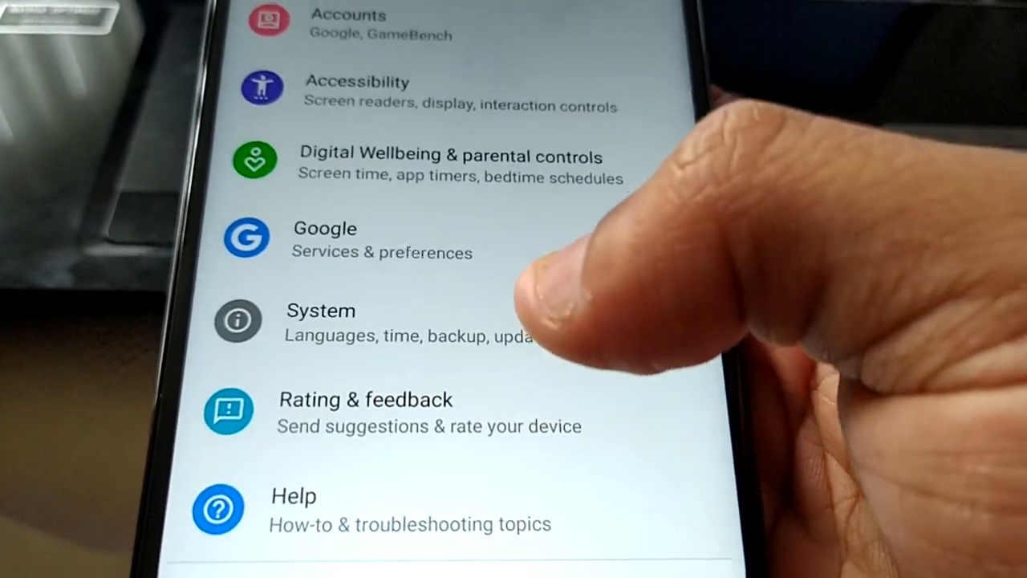
pyautogui.scroll(-3)
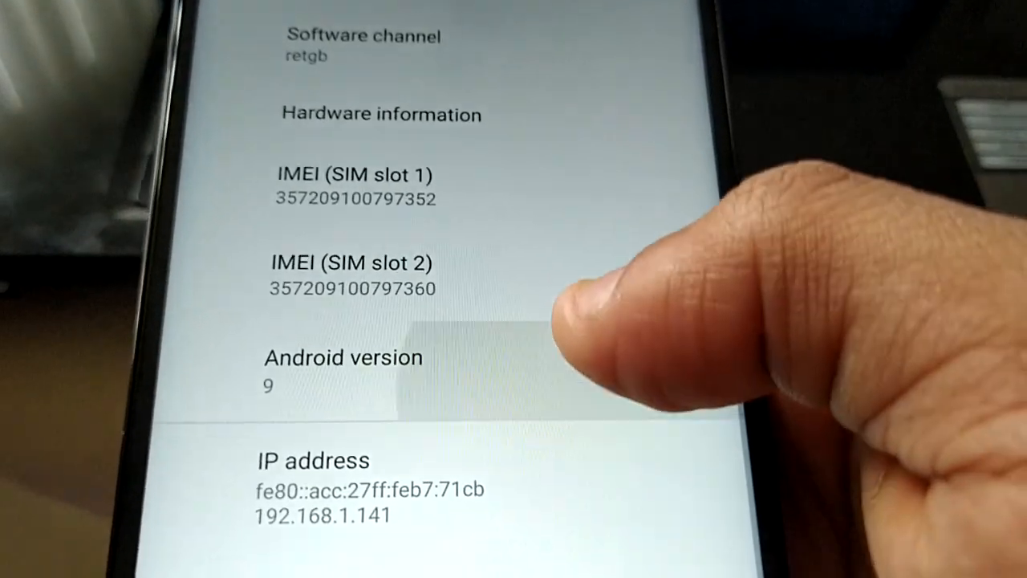
pyautogui.scroll(-3)
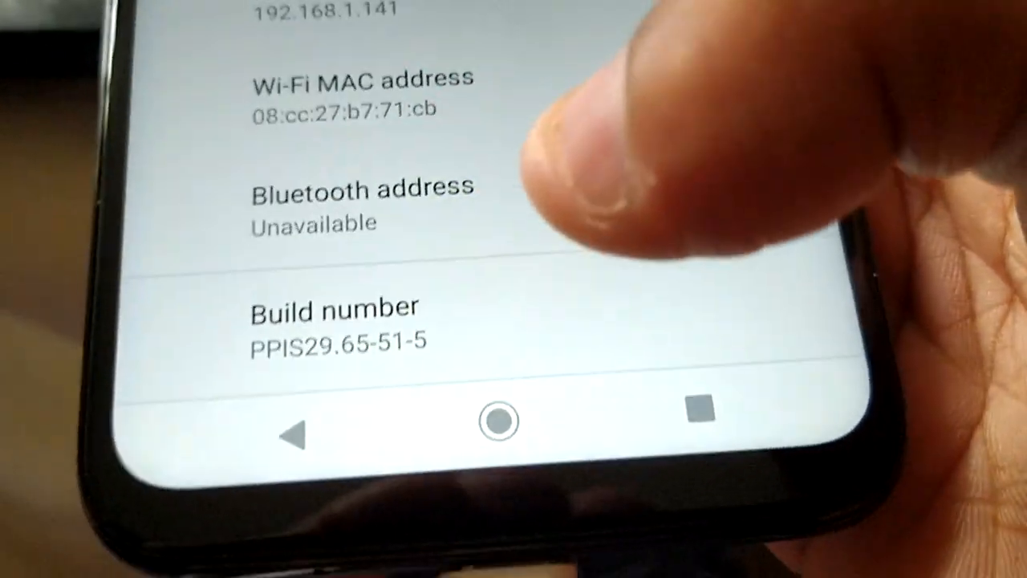
pyautogui.click(332, 321)
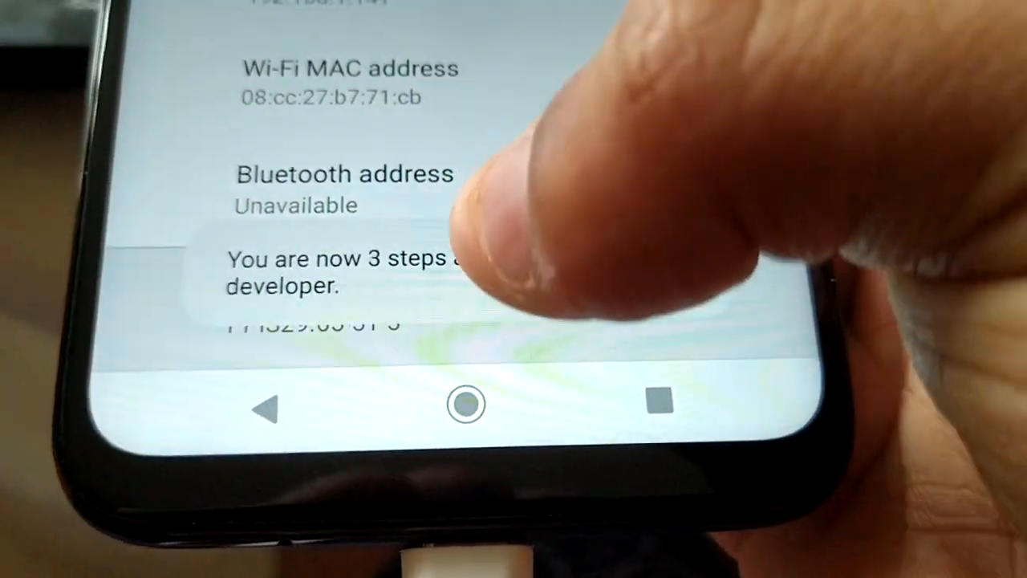
pyautogui.click(322, 301)
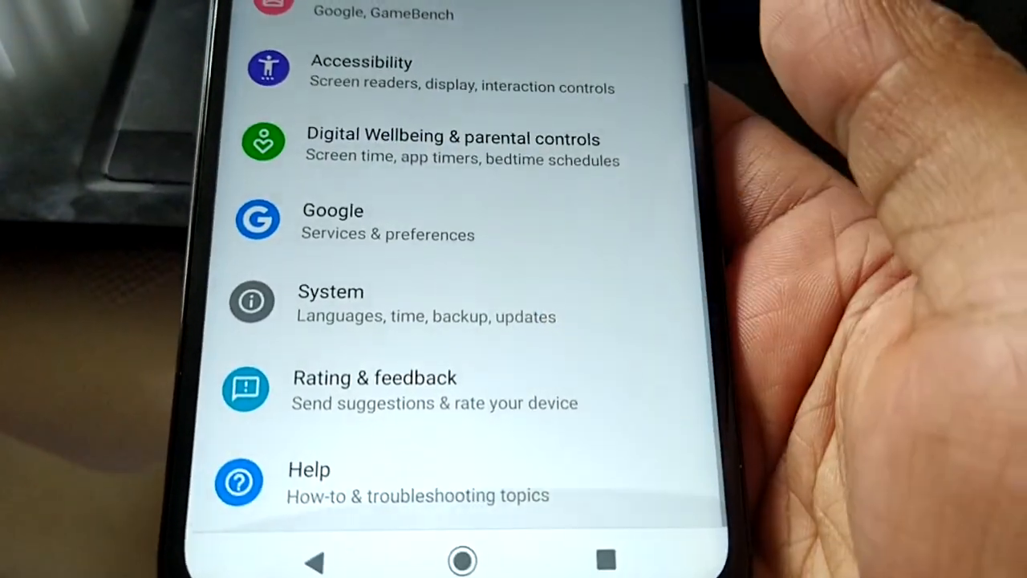
pyautogui.scroll(-3)
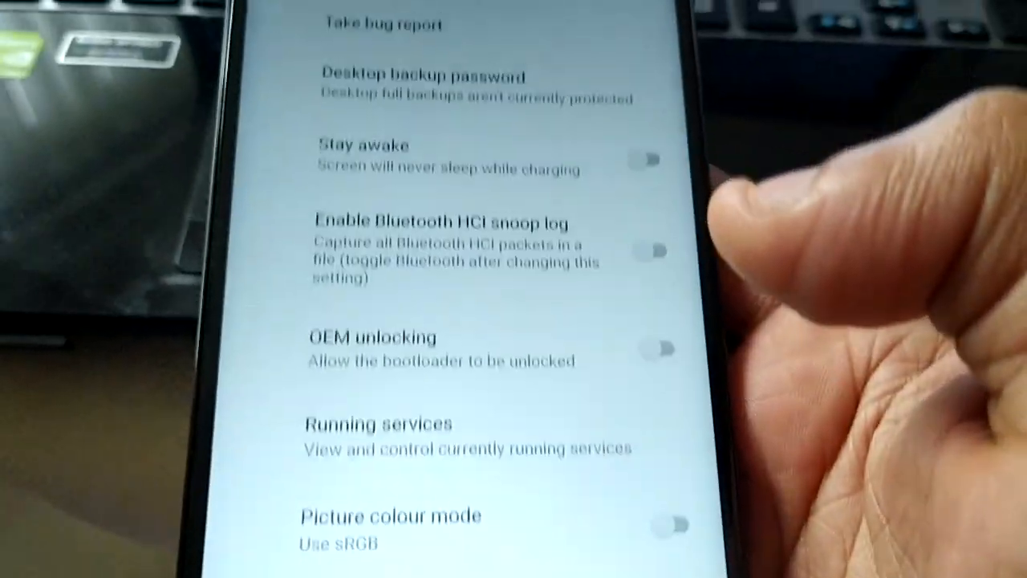
# - Switch on USB debugging under Debugging and accept the Allow USB debugging prompt
pyautogui.scroll(-3)
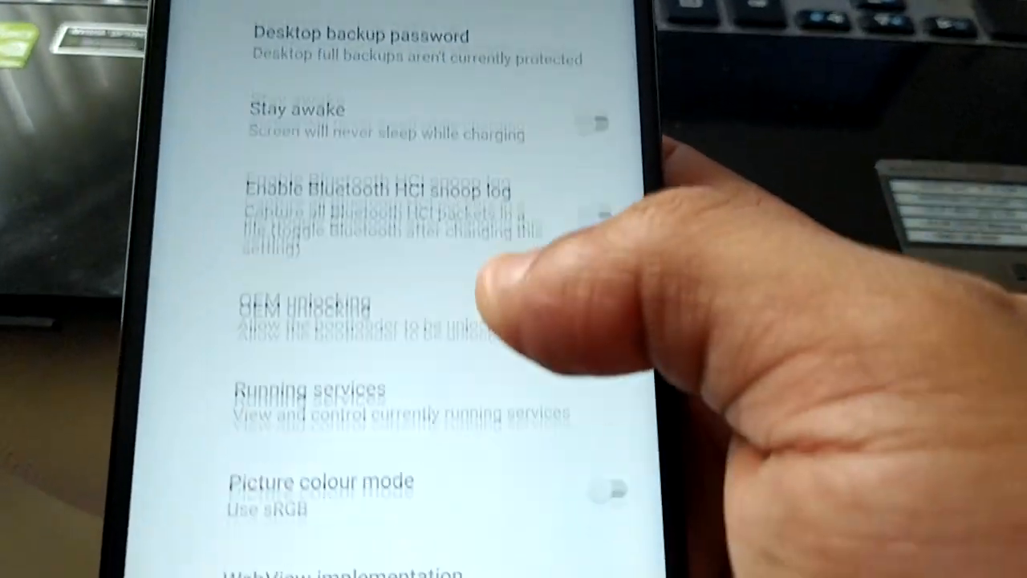
pyautogui.scroll(-3)
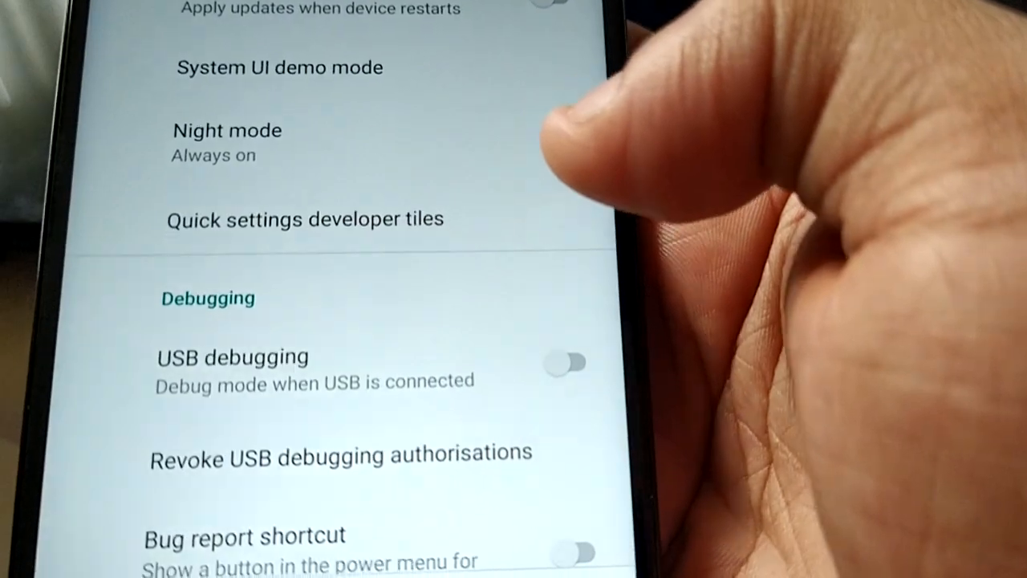
pyautogui.click(565, 362)
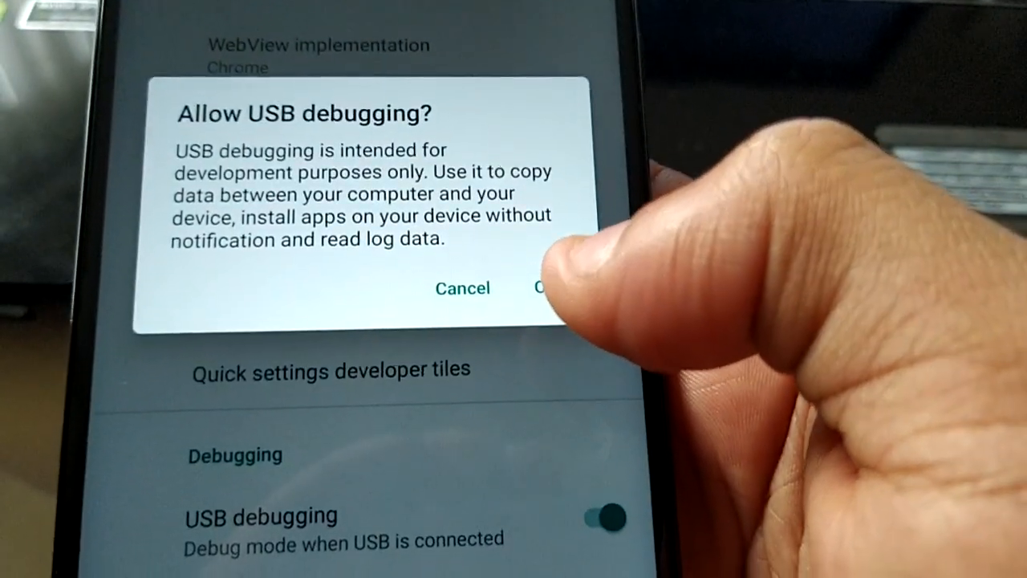
pyautogui.click(548, 287)
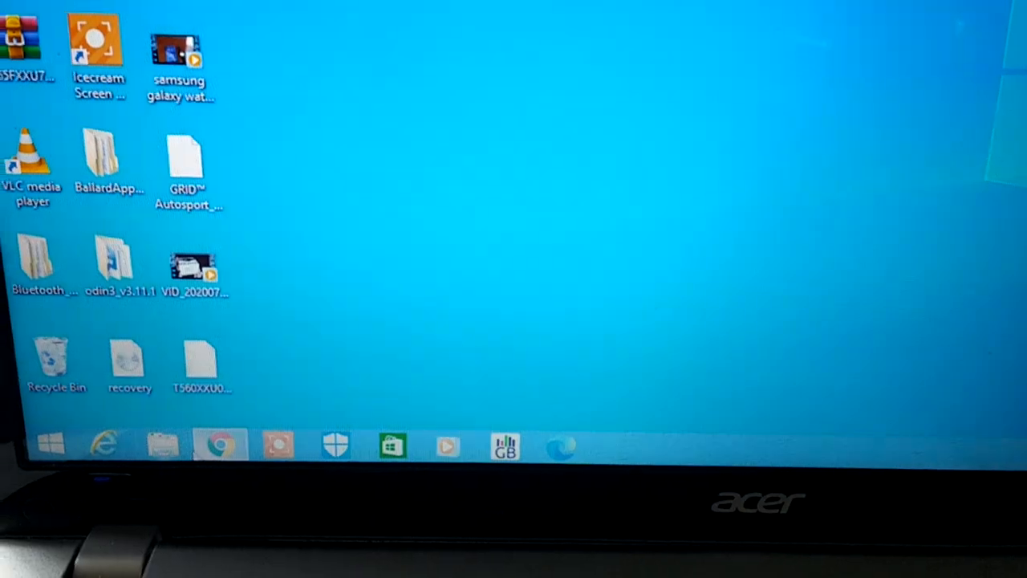
# - Open a command window in Program Files (x86) > Minimal ADB and Fastboot
pyautogui.click(164, 443)
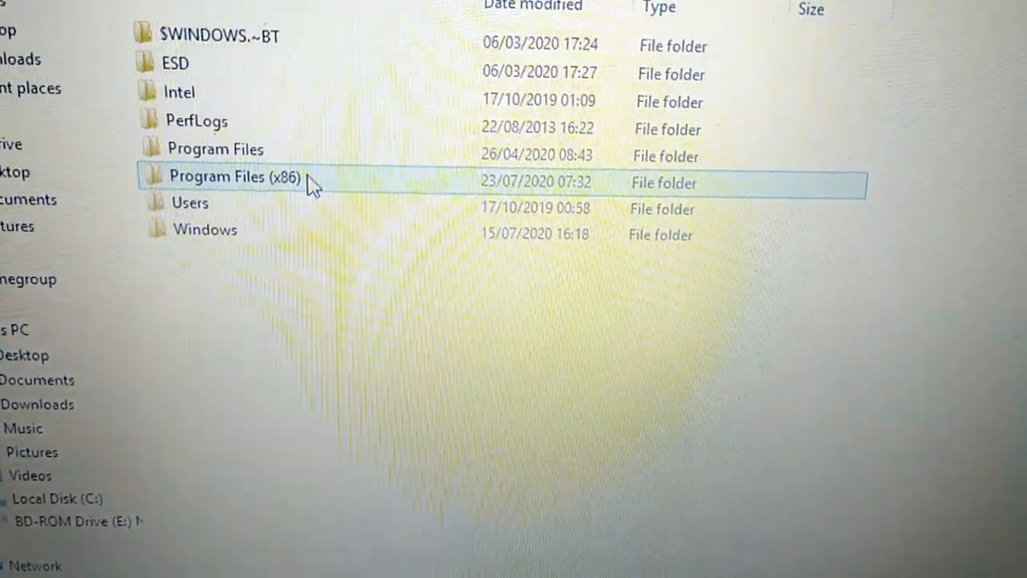
pyautogui.doubleClick(233, 177)
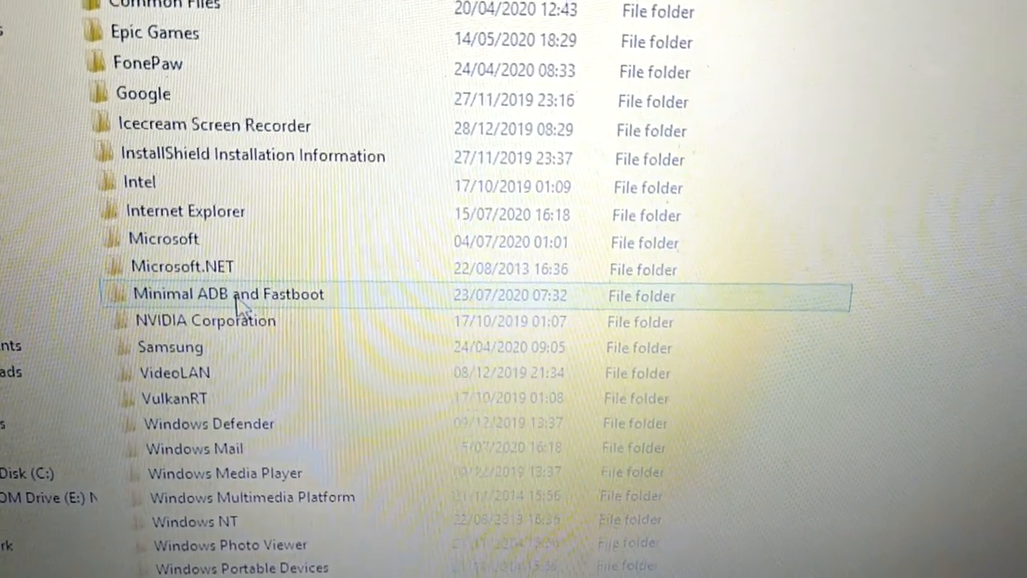
pyautogui.doubleClick(227, 293)
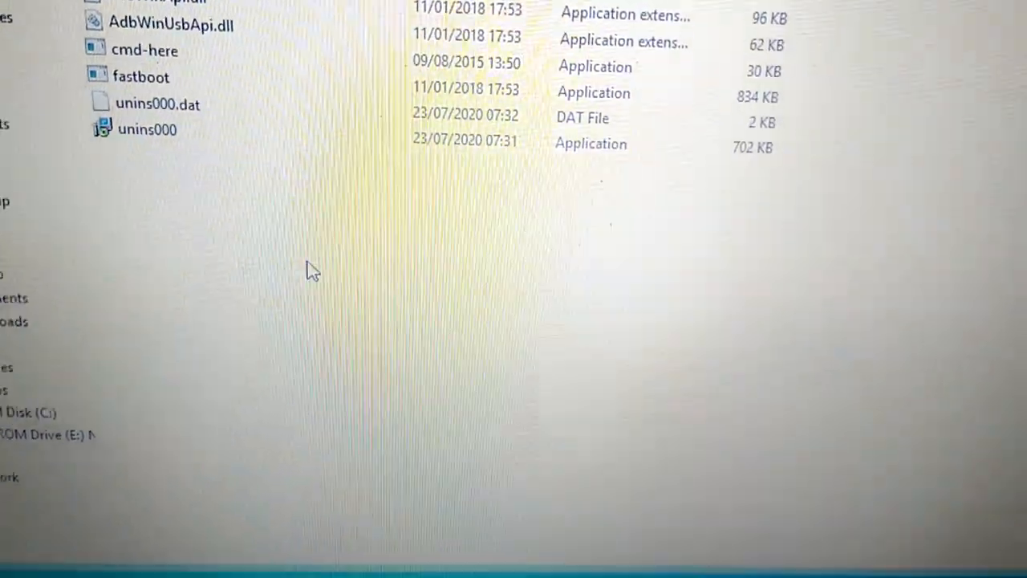
pyautogui.rightClick(433, 288)
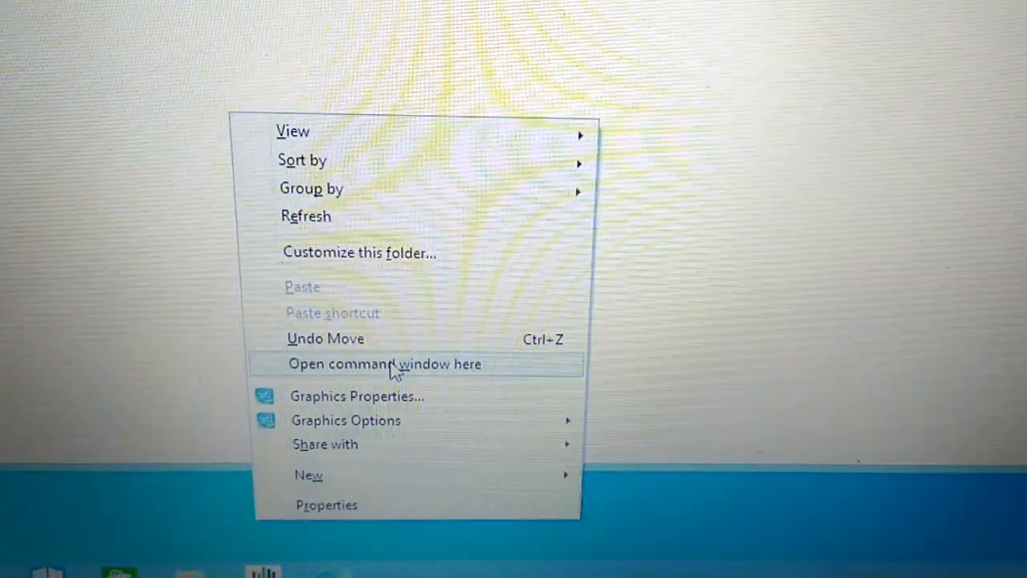
pyautogui.click(385, 364)
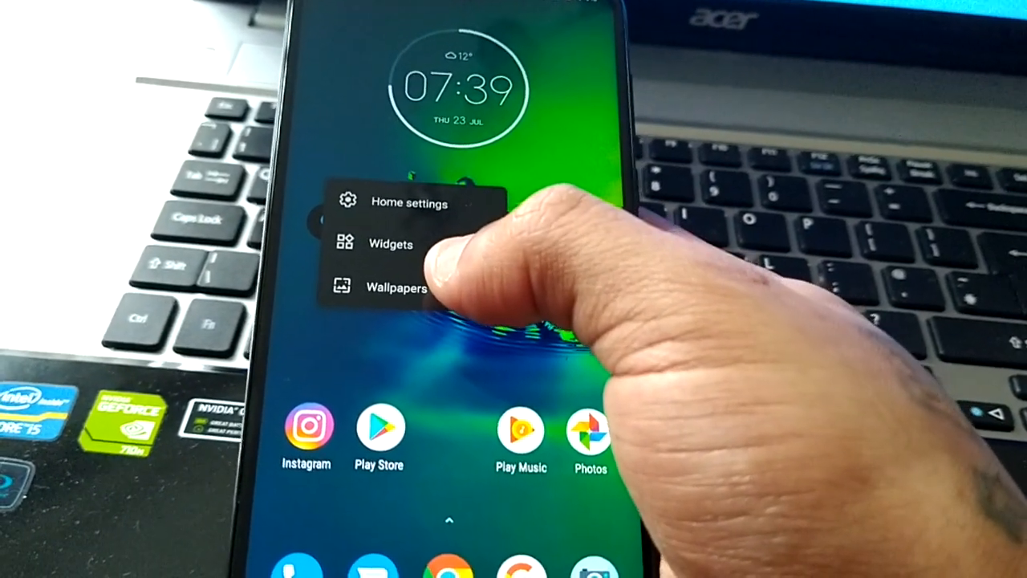
# - Pick the Apex Galactic Armor live wallpaper and set it as wallpaper
pyautogui.click(396, 286)
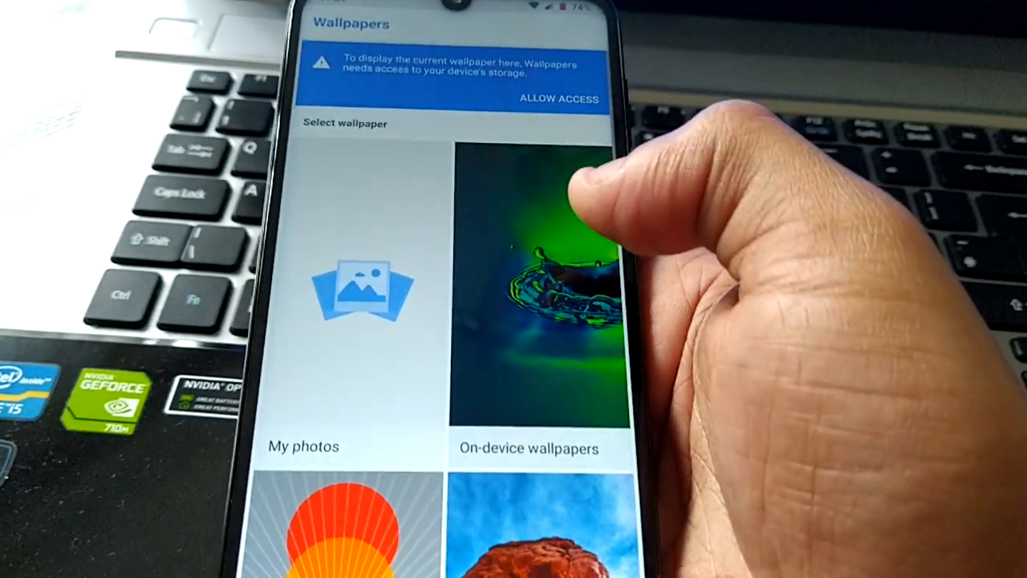
pyautogui.scroll(-3)
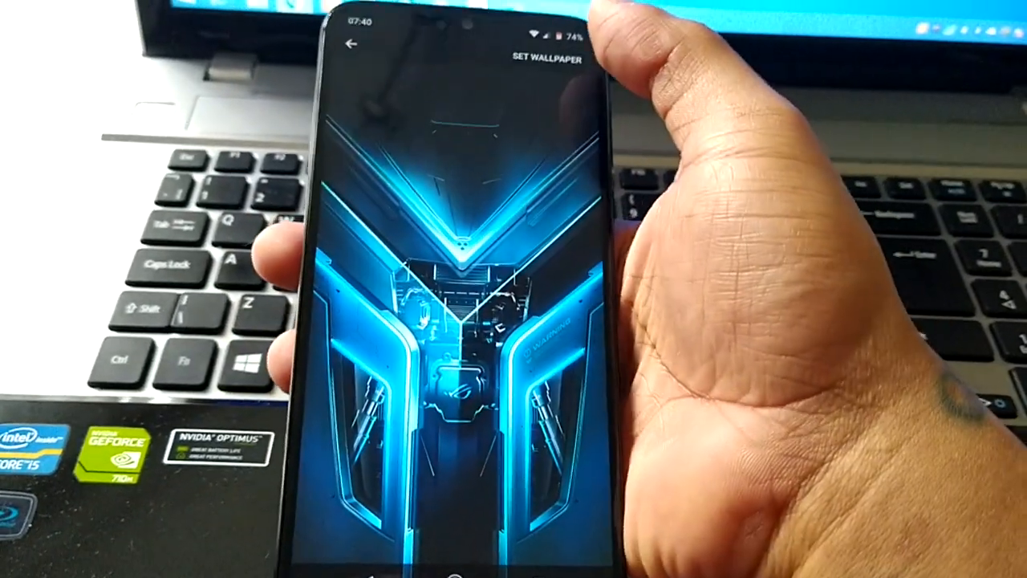
pyautogui.click(548, 59)
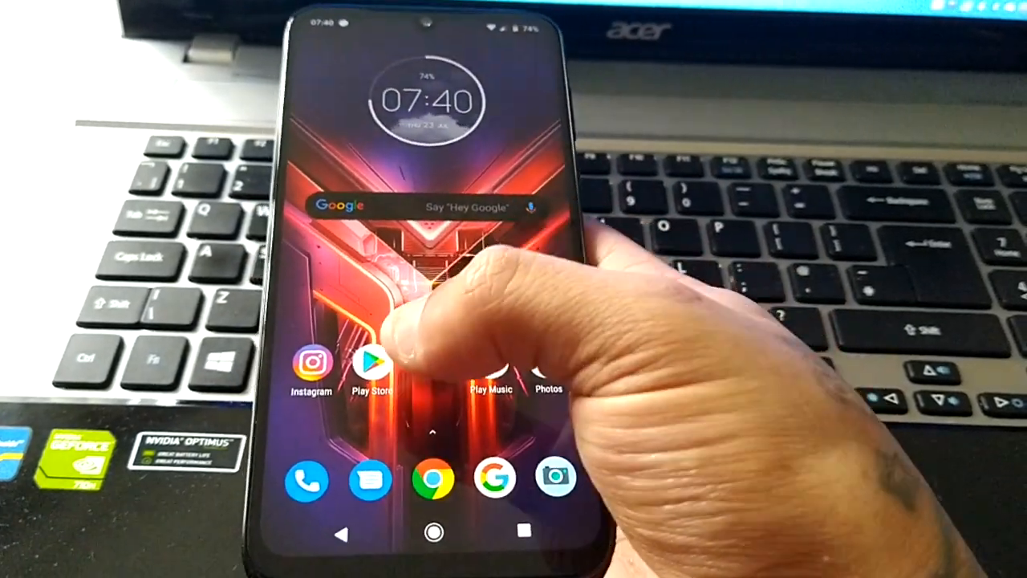
# - Dismiss the quick settings panel and long-press the home screen for its options menu
pyautogui.click(372, 363)
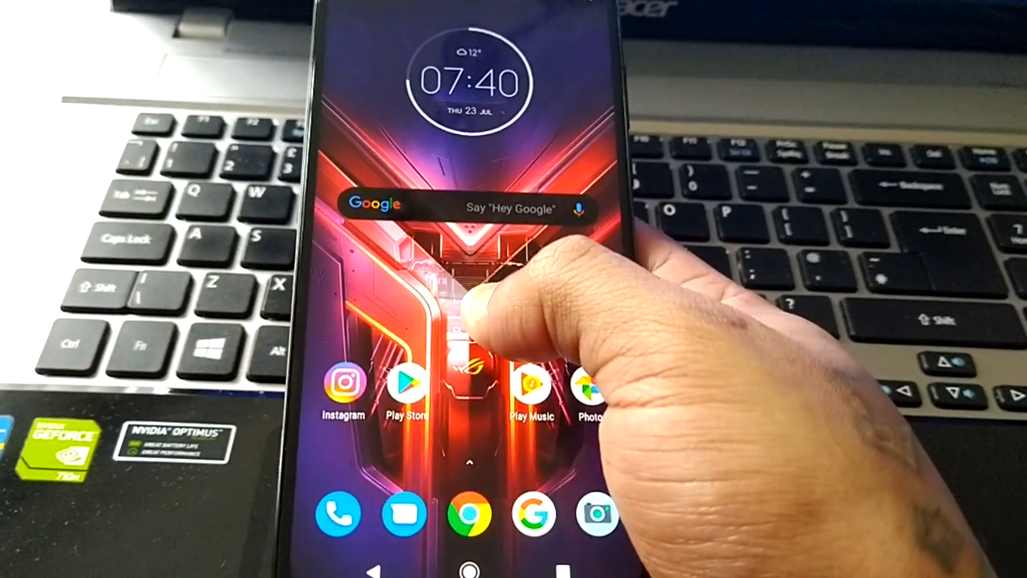
pyautogui.click(473, 321)
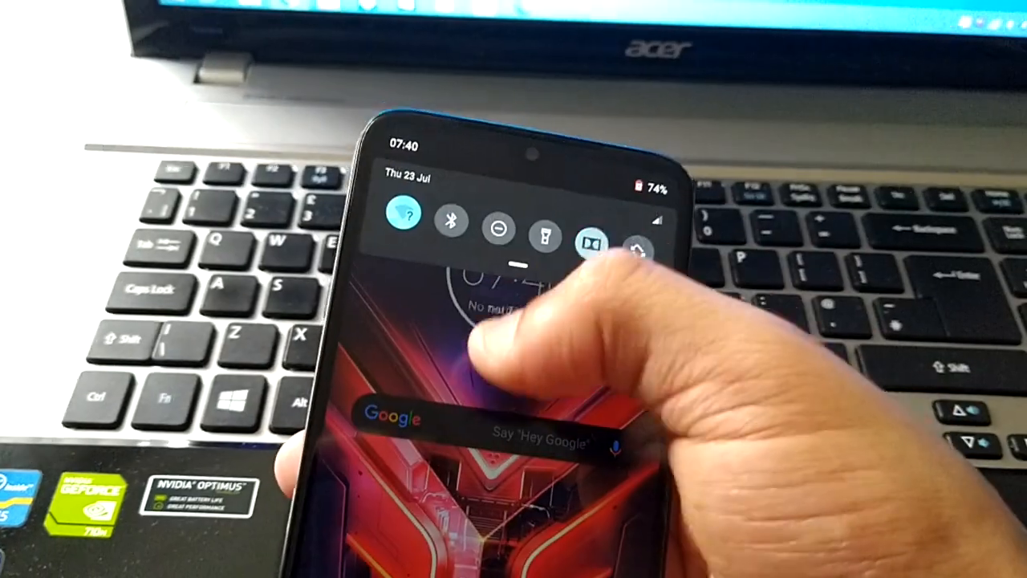
pyautogui.click(403, 220)
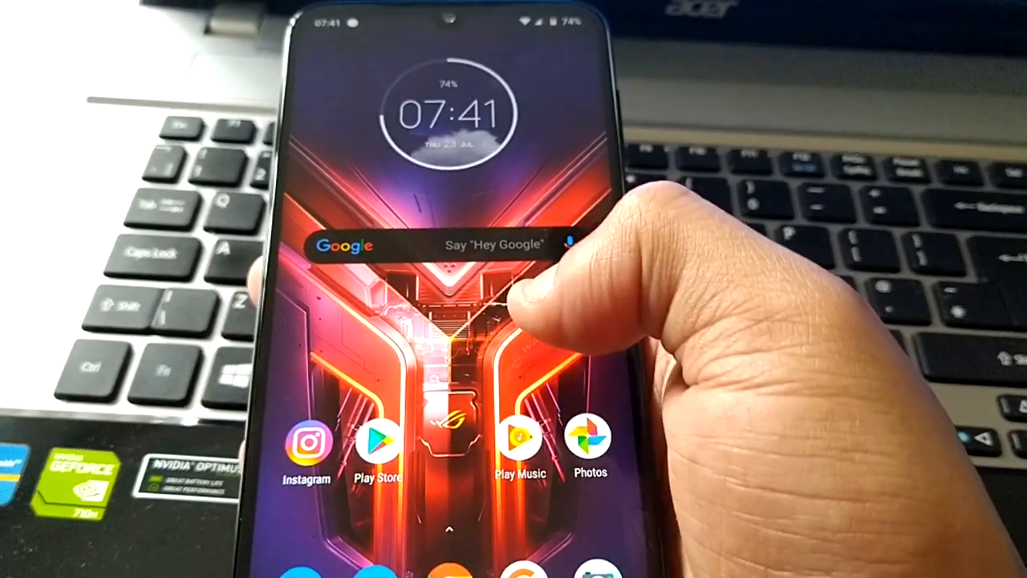
pyautogui.click(433, 337)
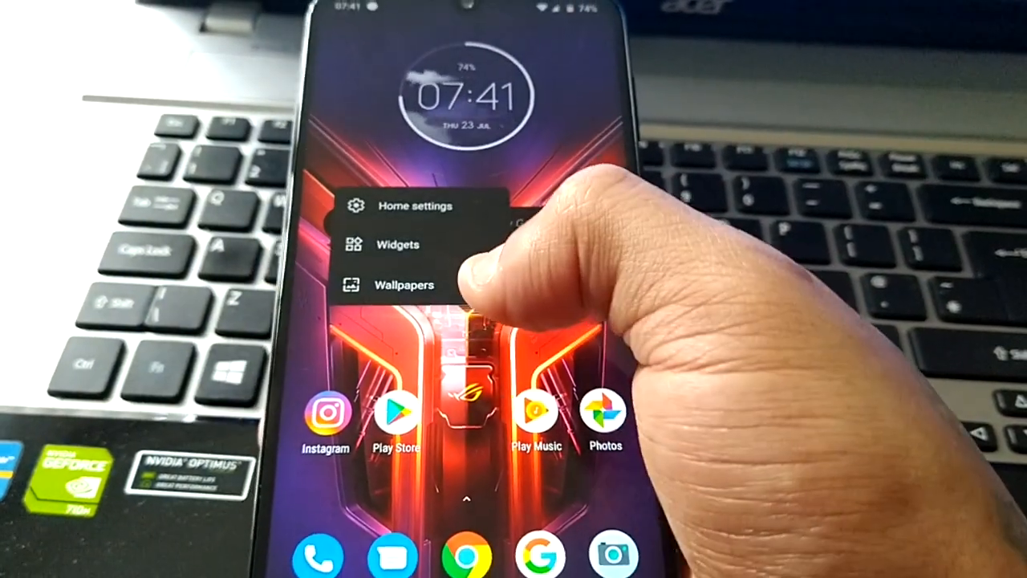
# - Choose Quantum Infinity Core from Live wallpapers and apply it
pyautogui.click(404, 285)
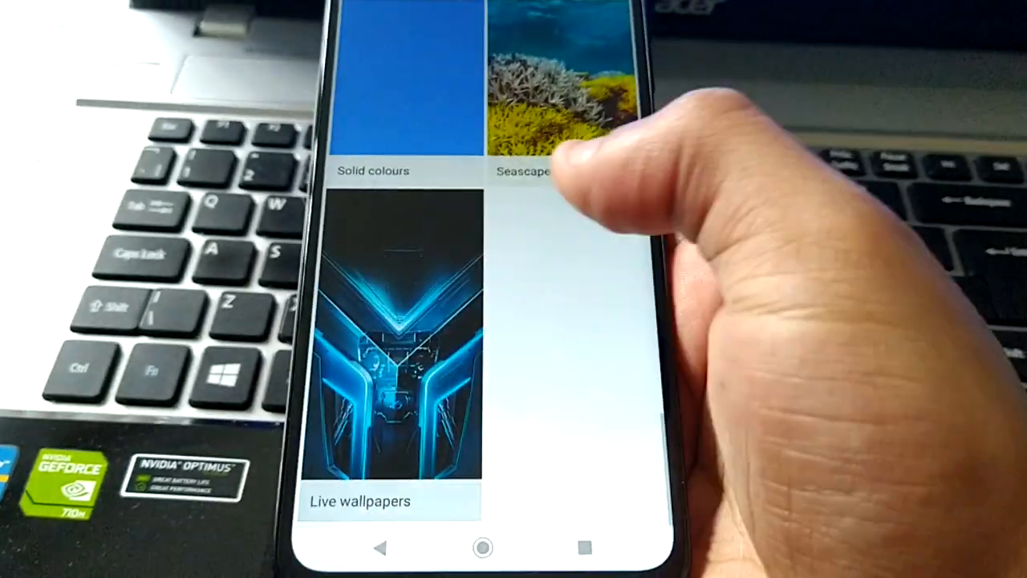
pyautogui.click(359, 501)
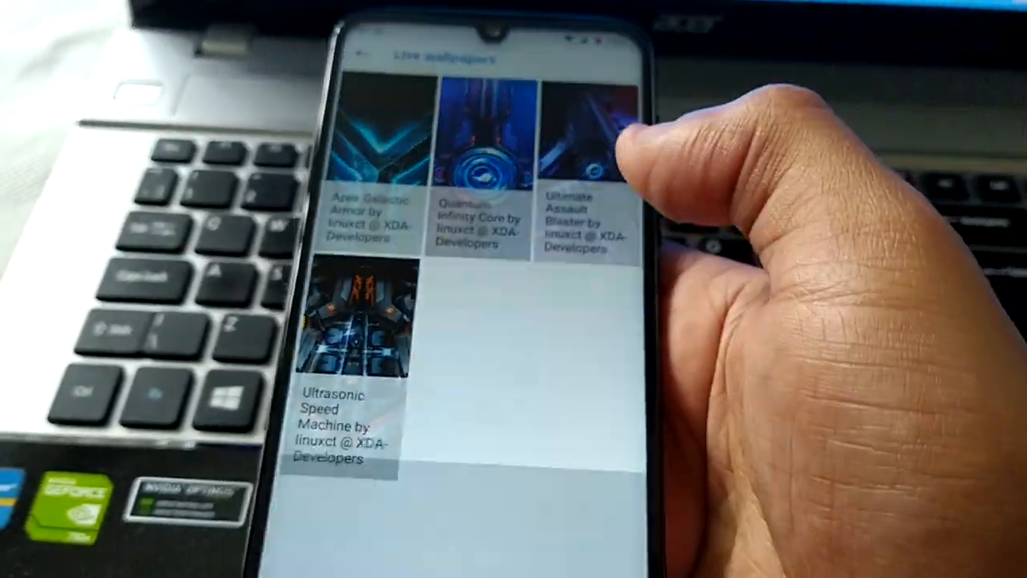
pyautogui.click(582, 129)
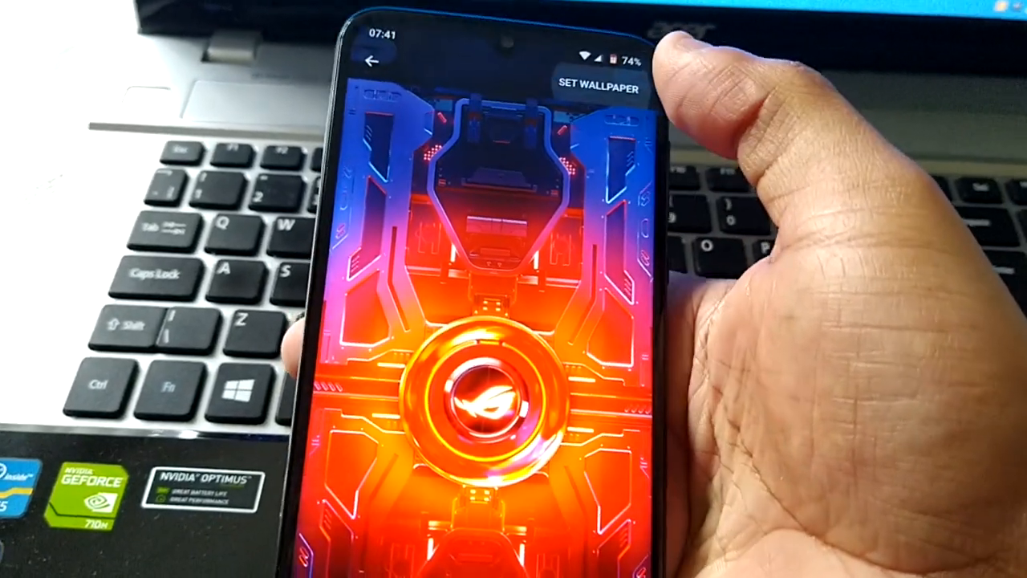
pyautogui.click(595, 82)
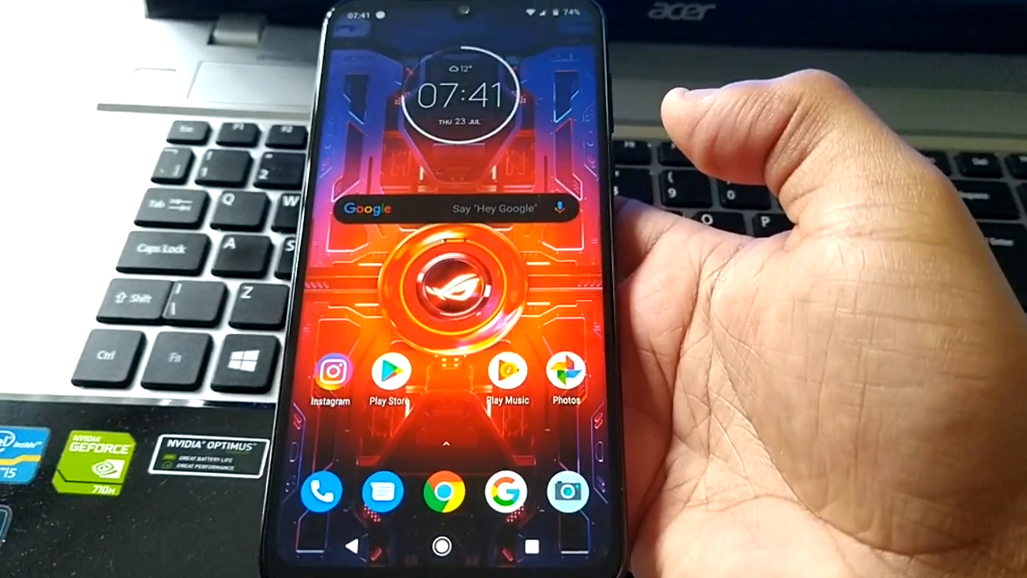
pyautogui.click(390, 372)
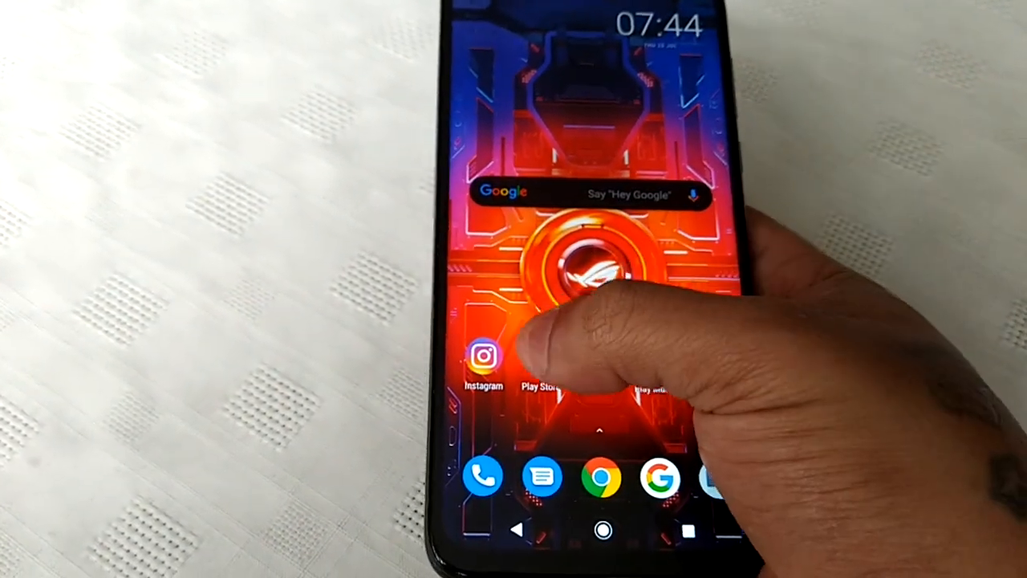
# - Apply the Ultimate Assault Blaster live wallpaper and reopen the wallpaper picker
pyautogui.click(545, 369)
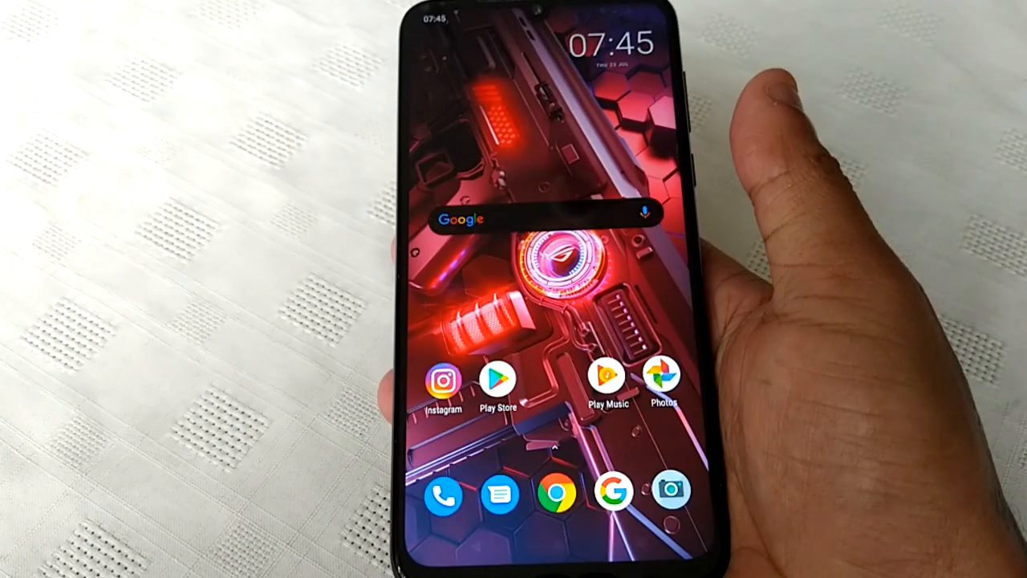
pyautogui.click(499, 376)
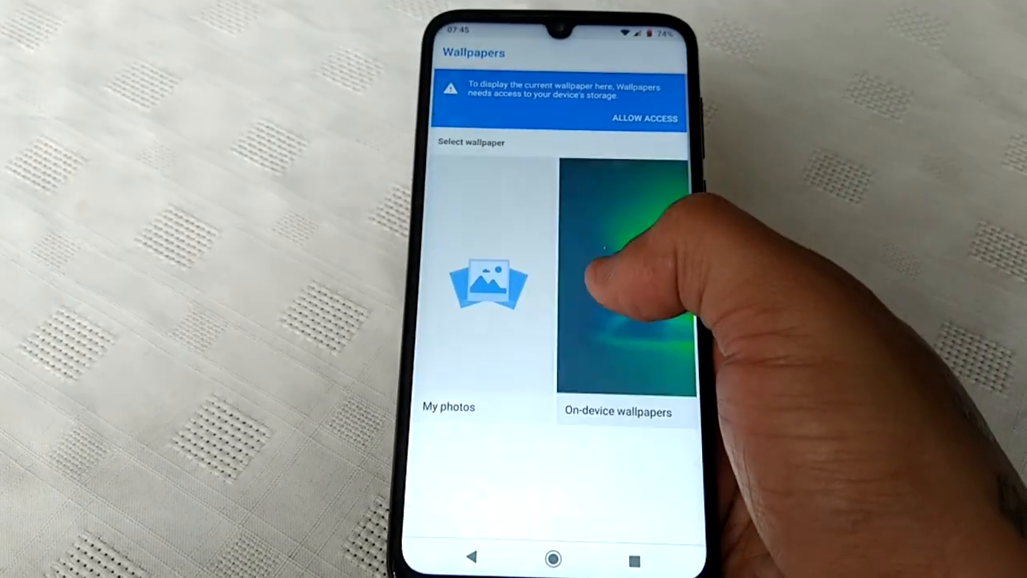
# - Preview Quantum Infinity Core, then apply Apex Galactic Armor from Live wallpapers
pyautogui.click(627, 289)
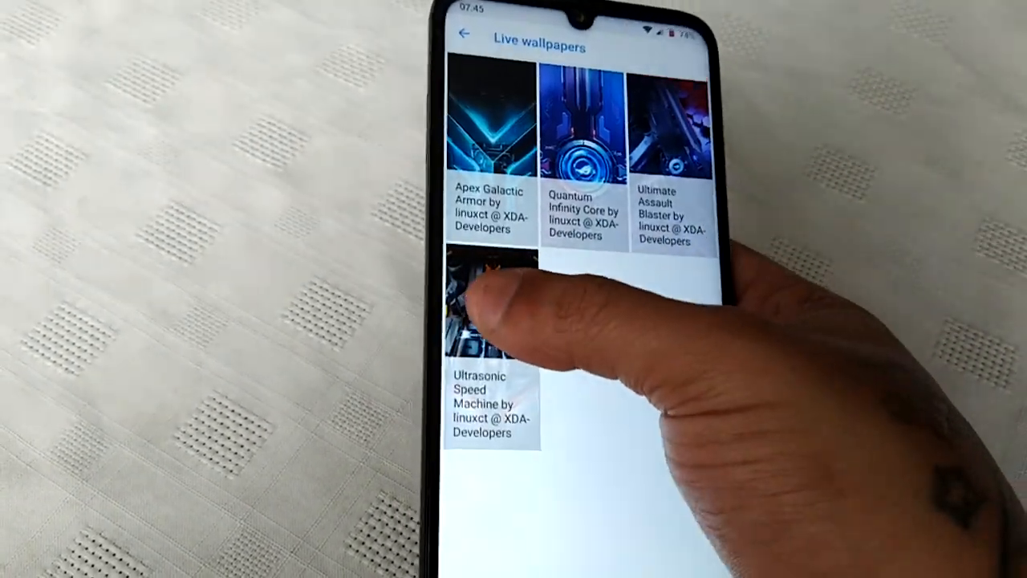
pyautogui.click(490, 313)
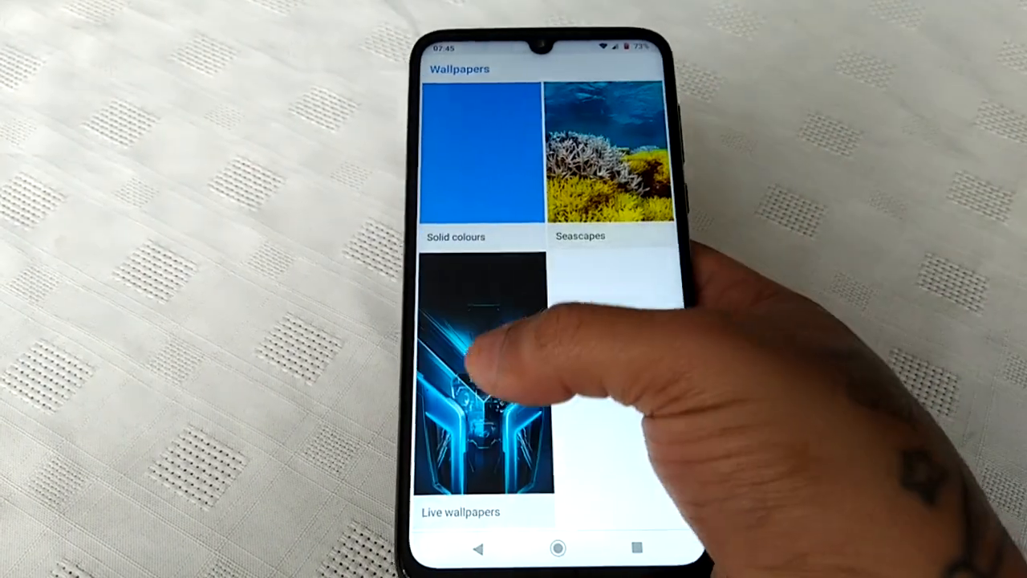
pyautogui.click(465, 377)
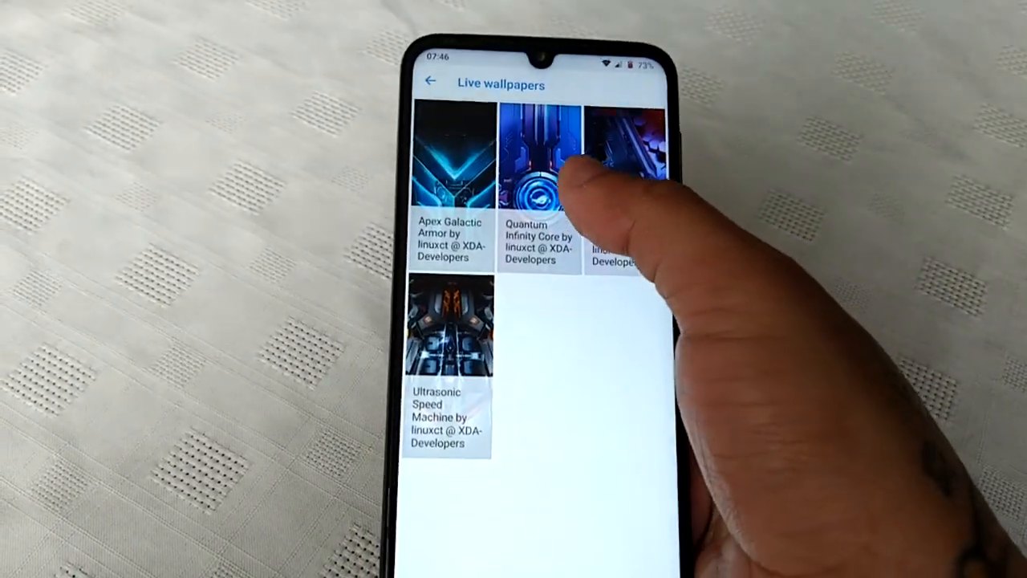
pyautogui.click(539, 160)
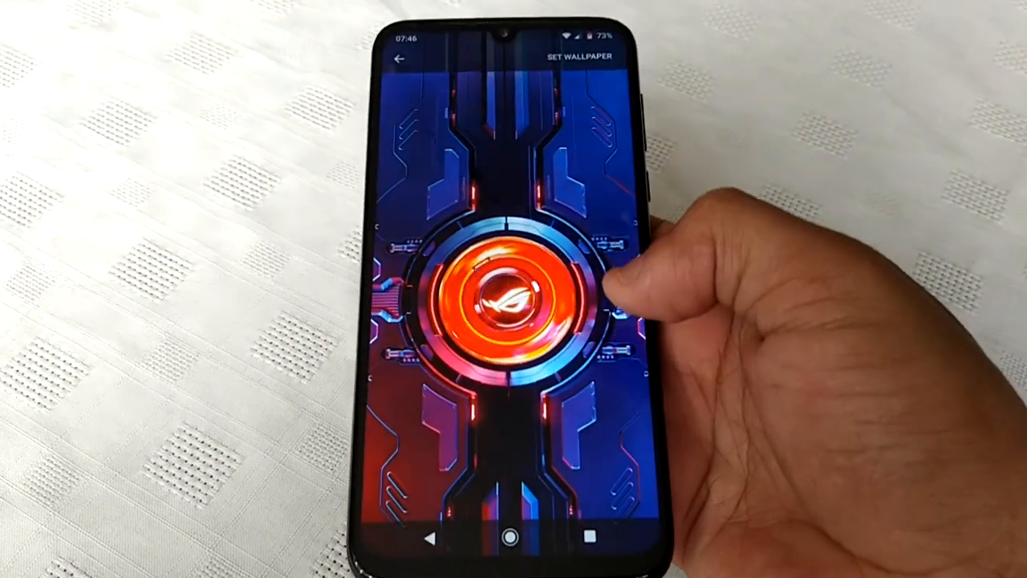
pyautogui.click(578, 55)
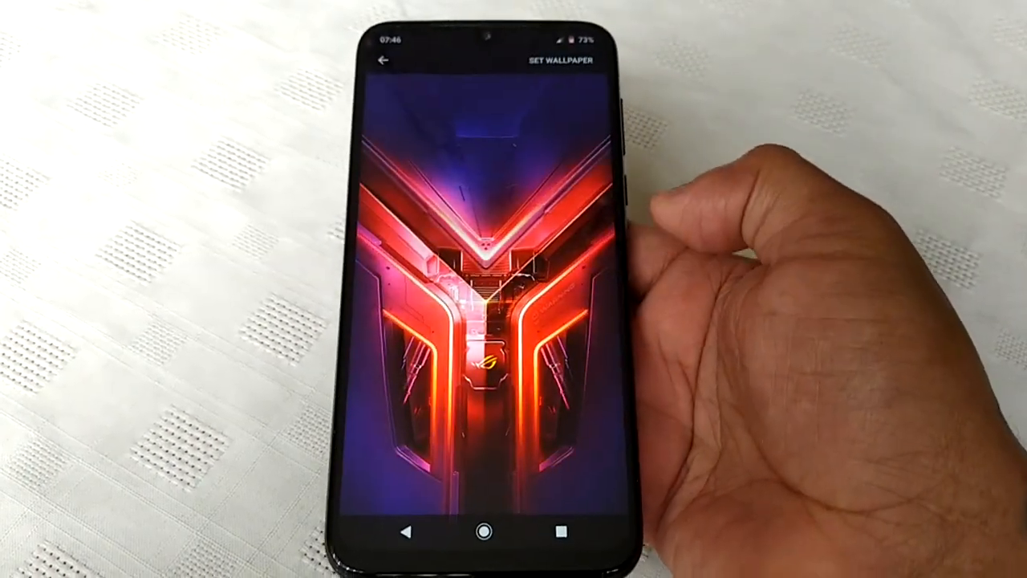
pyautogui.click(555, 58)
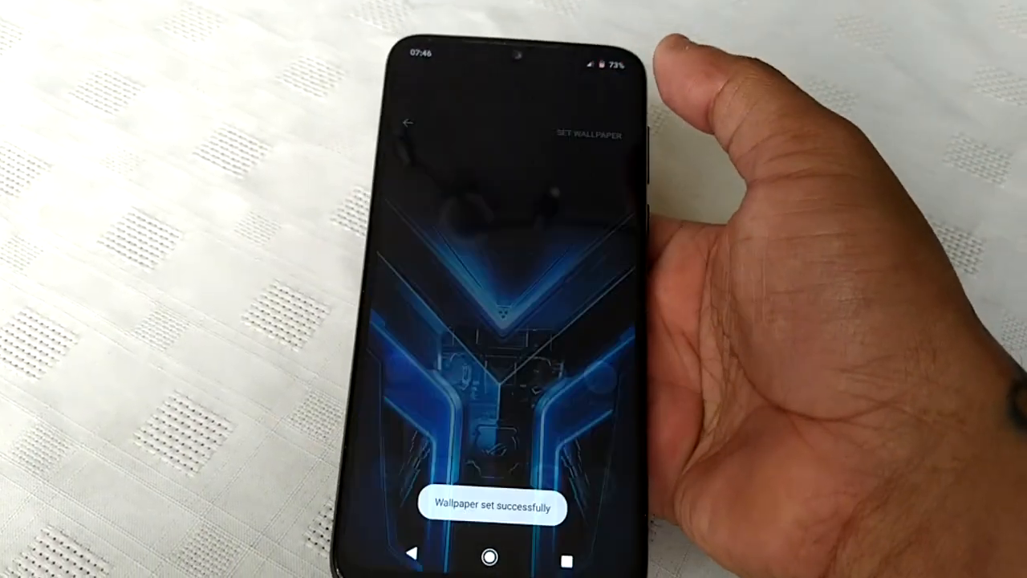